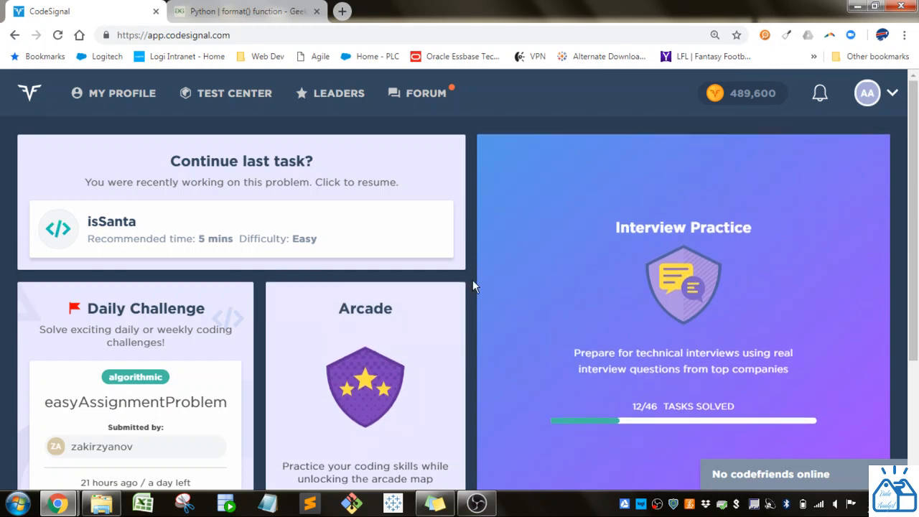
# Open the Python arcade and scroll its task list to Competitive Eating.
pyautogui.scroll(-3)
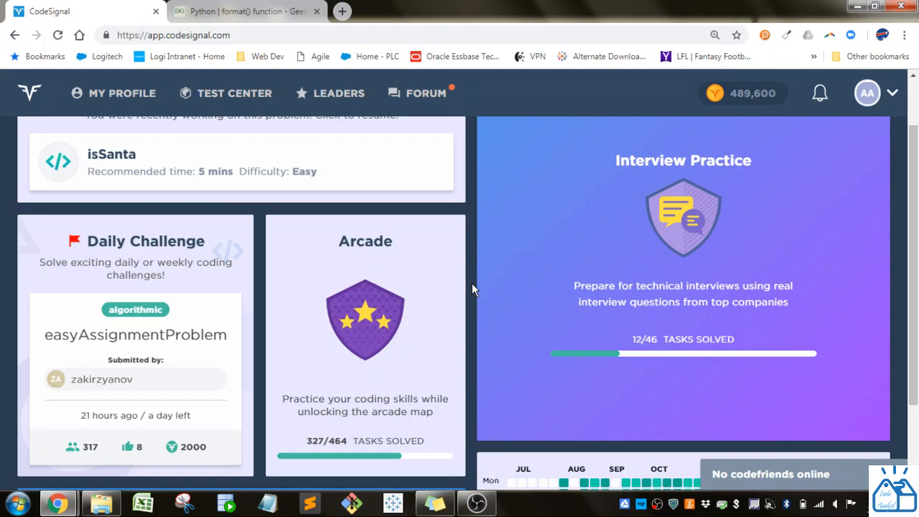
pyautogui.moveTo(380, 296)
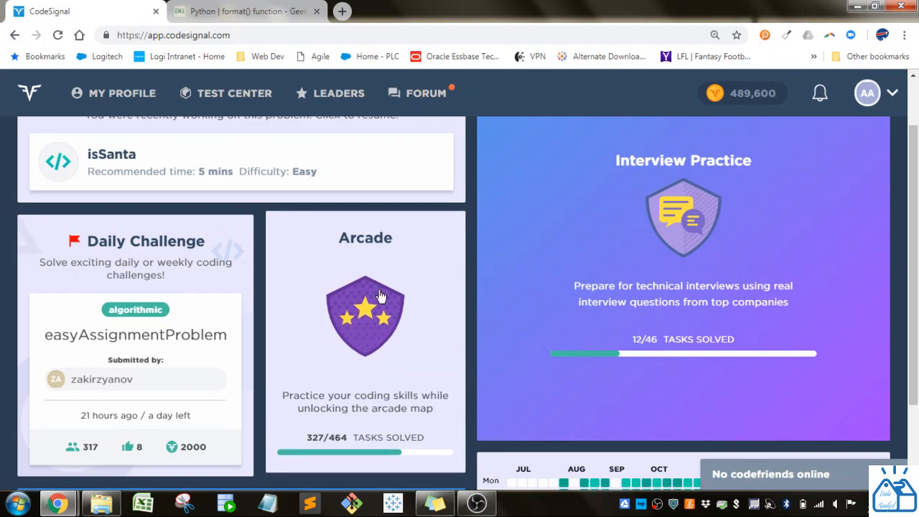
pyautogui.click(364, 316)
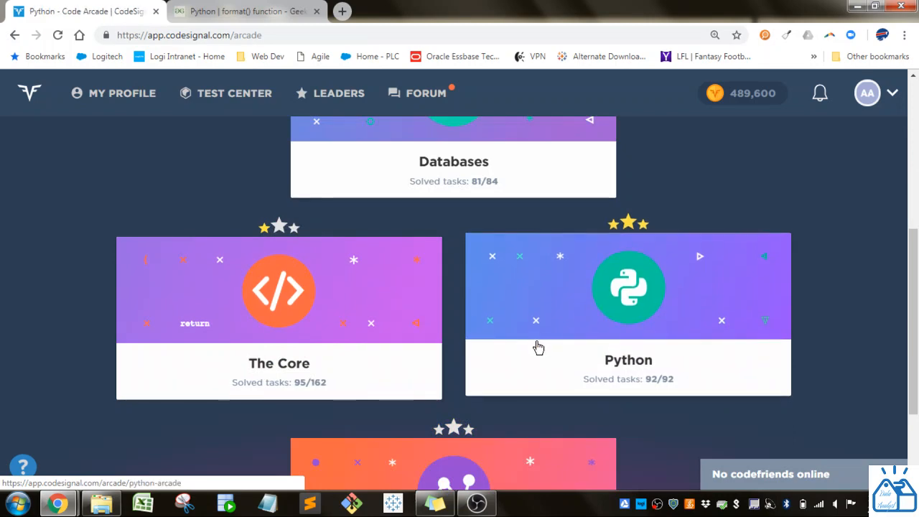
pyautogui.click(627, 316)
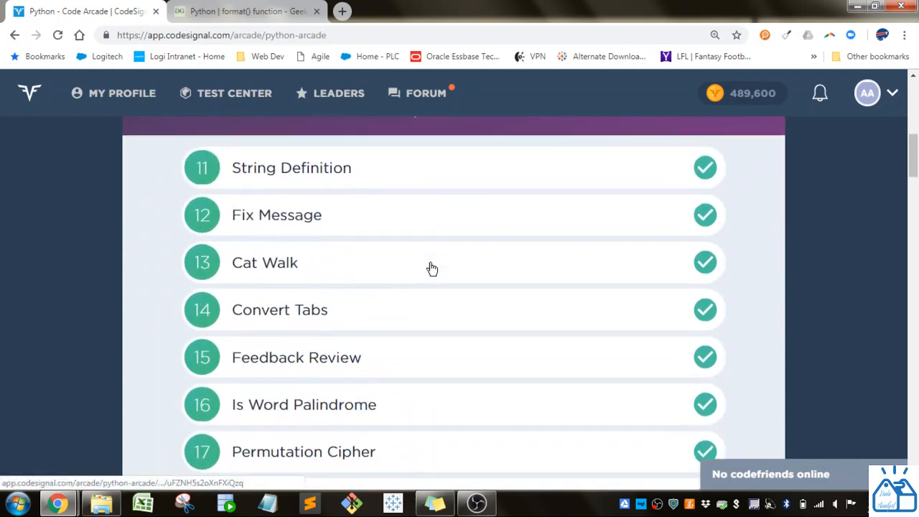
pyautogui.scroll(-3)
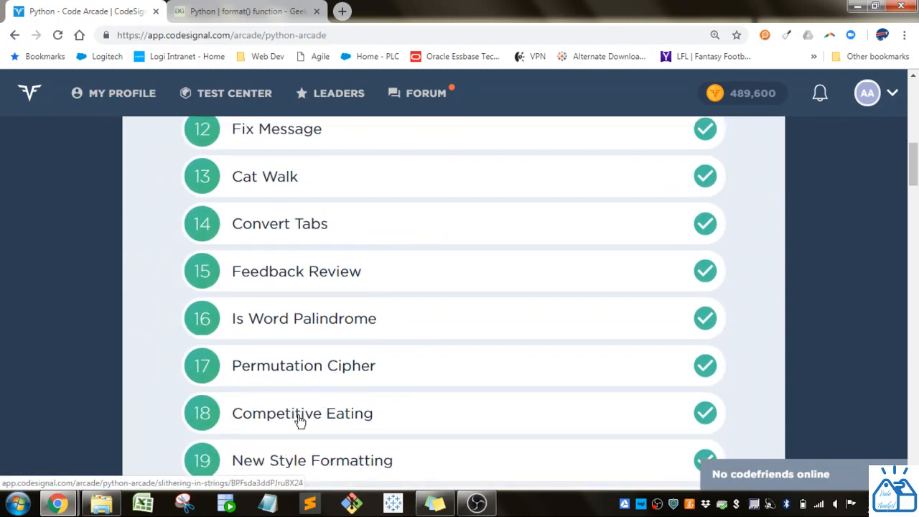
# Open the Competitive Eating task and scroll through its description and example.
pyautogui.click(302, 413)
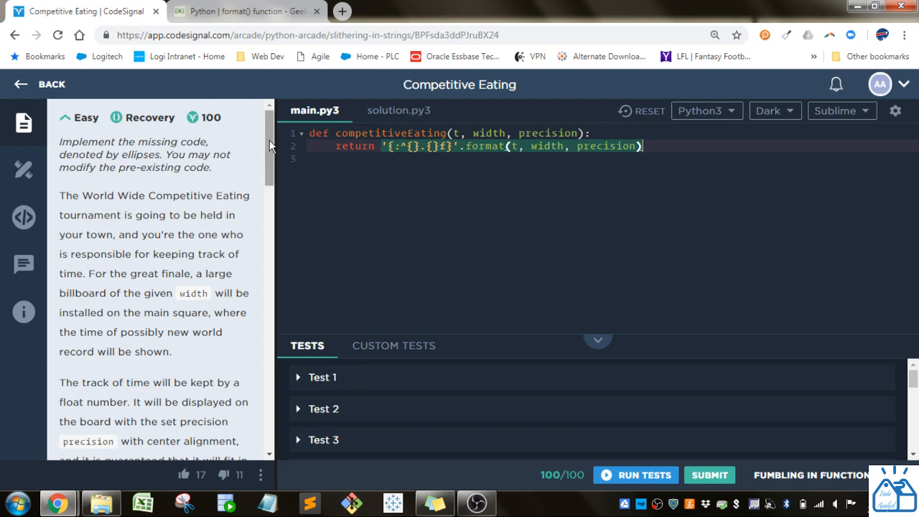
pyautogui.scroll(-3)
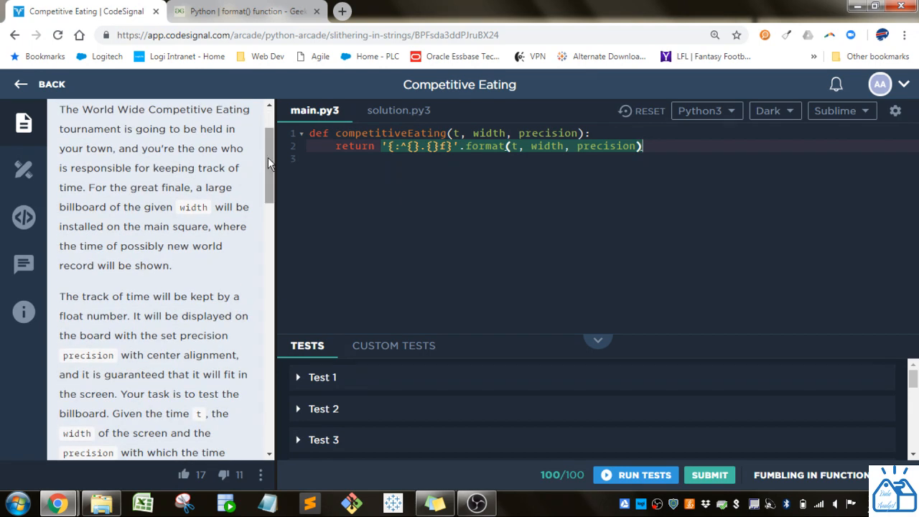
pyautogui.moveTo(256, 136)
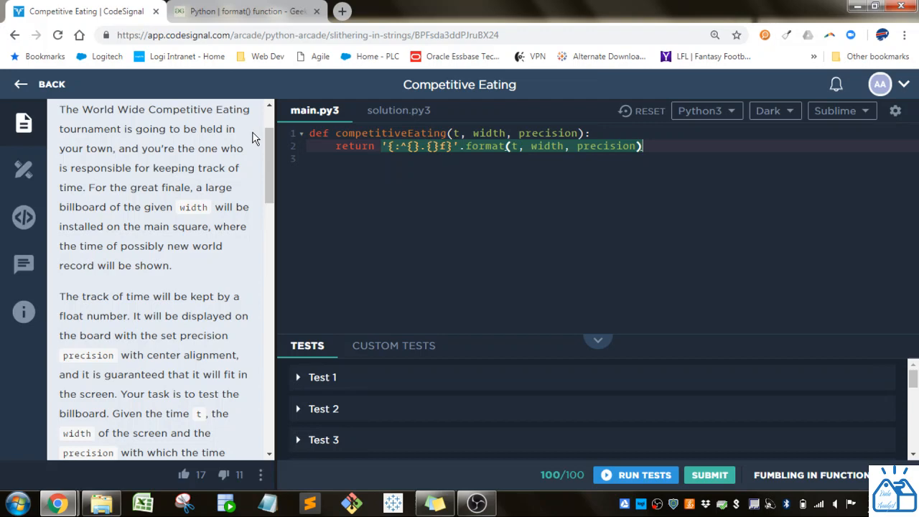
pyautogui.scroll(-3)
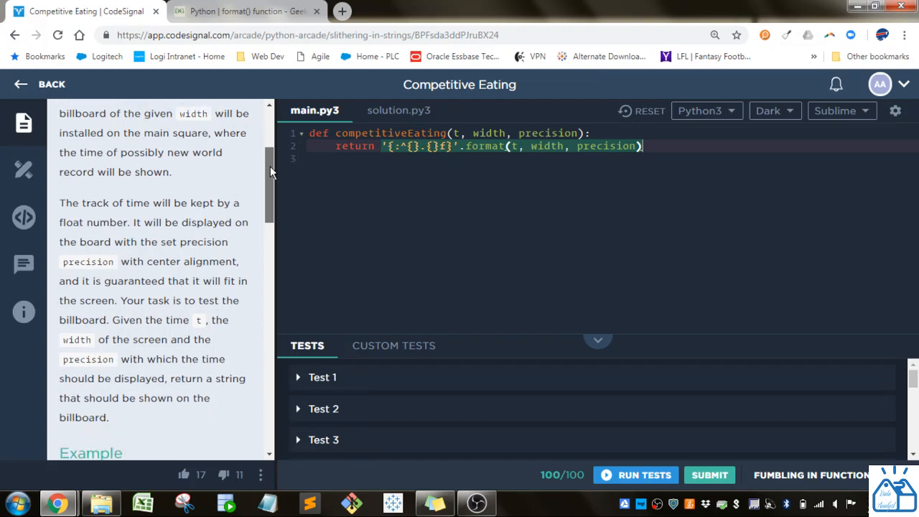
pyautogui.scroll(-3)
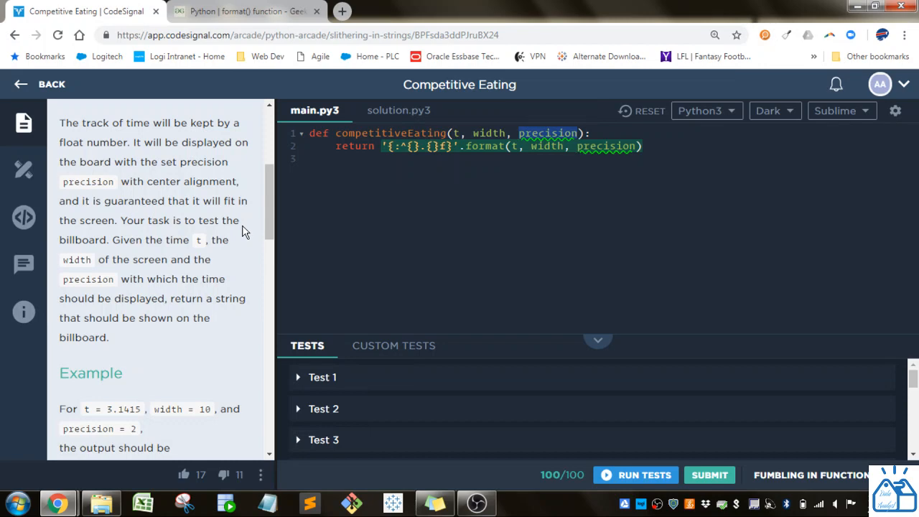
pyautogui.scroll(-3)
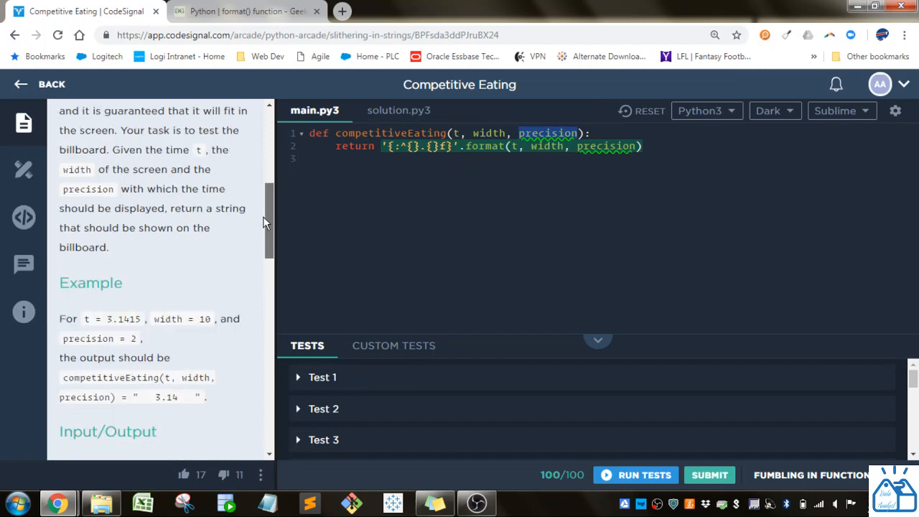
pyautogui.scroll(-3)
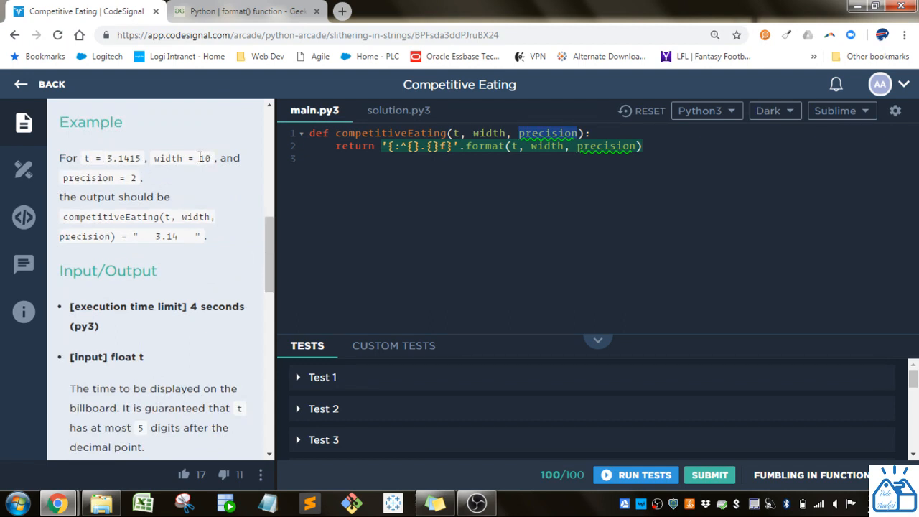
# Highlight the example width 10 and the decimal digits of t.
pyautogui.doubleClick(204, 157)
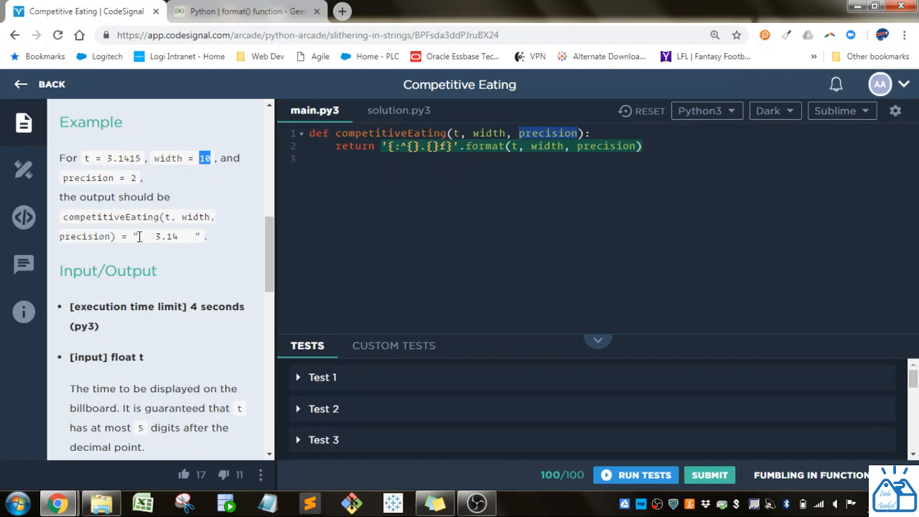
pyautogui.doubleClick(166, 235)
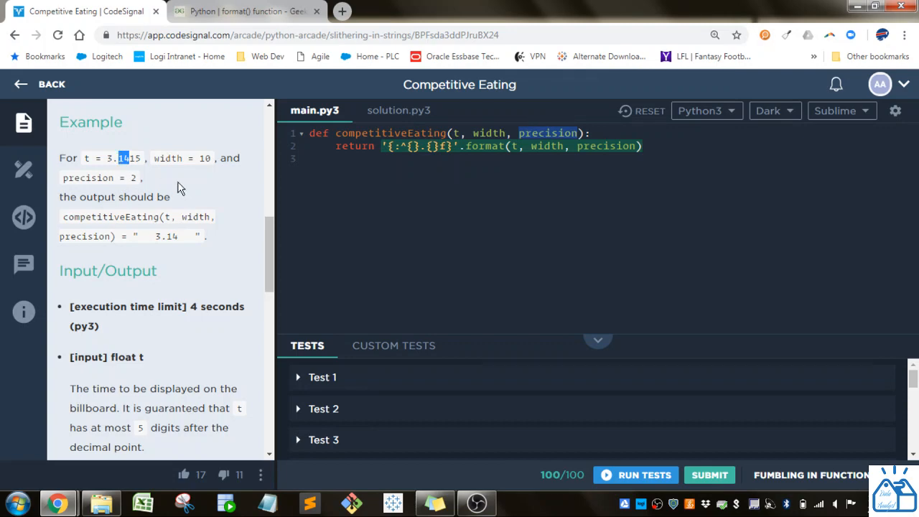
pyautogui.moveTo(264, 252)
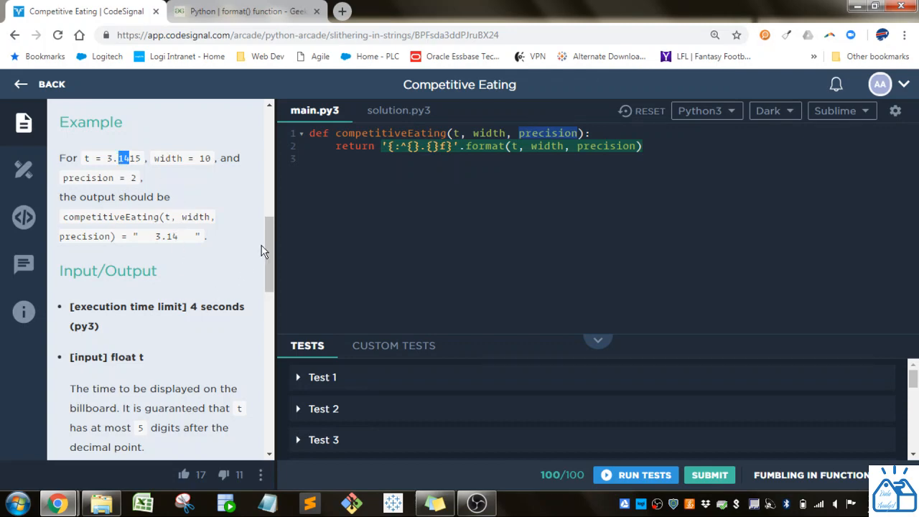
pyautogui.scroll(-3)
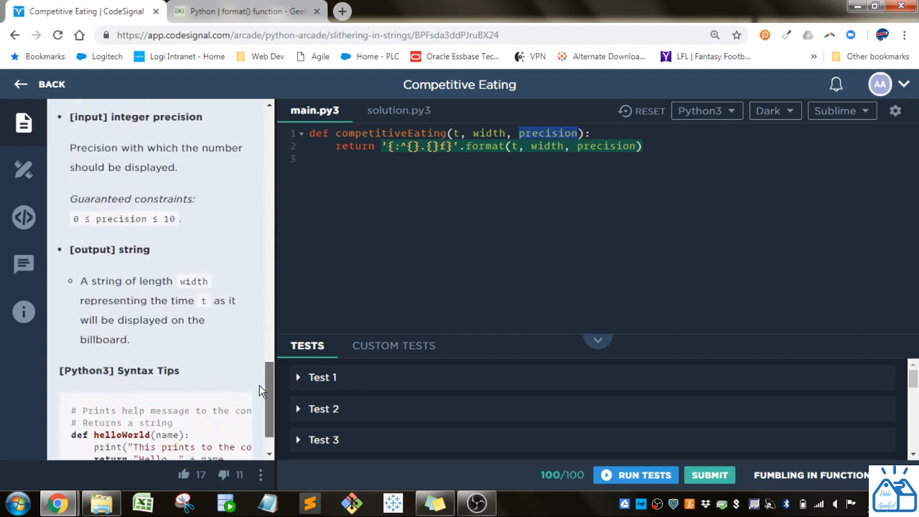
pyautogui.scroll(3)
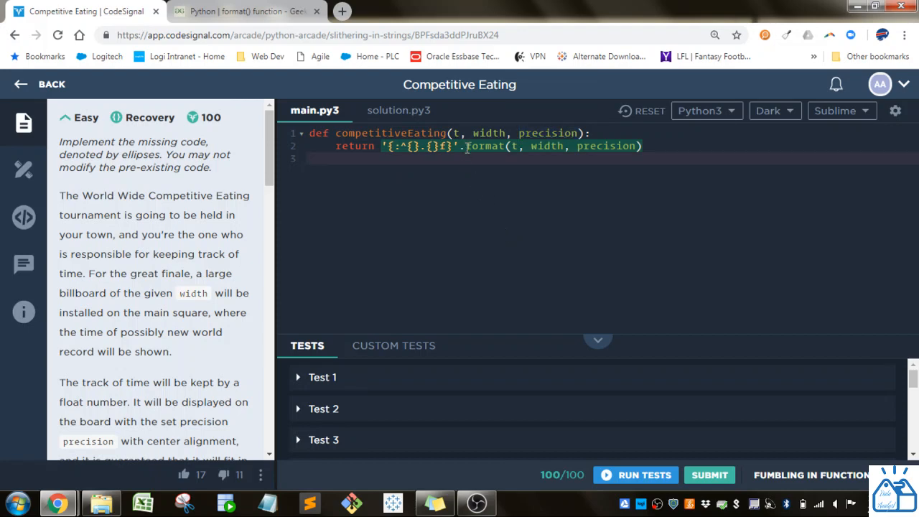
# Highlight the format call, then read GeeksforGeeks' first format() example and output.
pyautogui.doubleClick(484, 146)
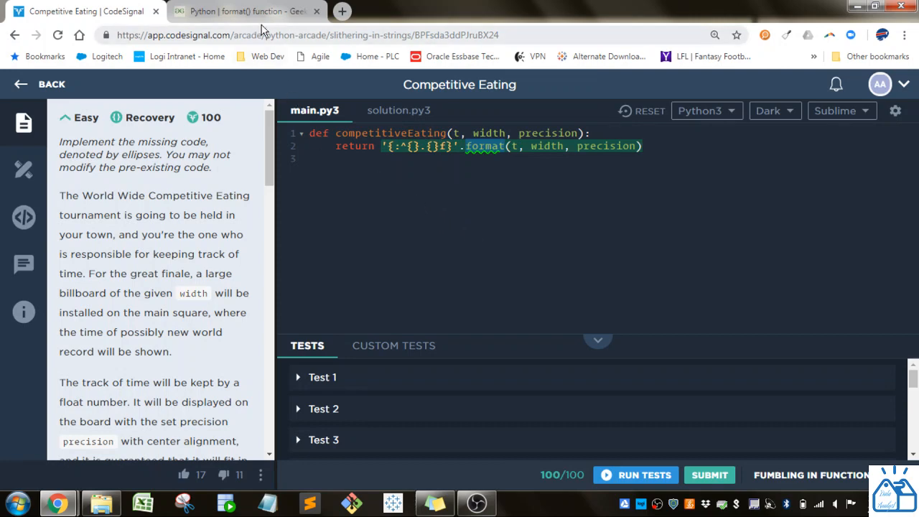
pyautogui.click(247, 11)
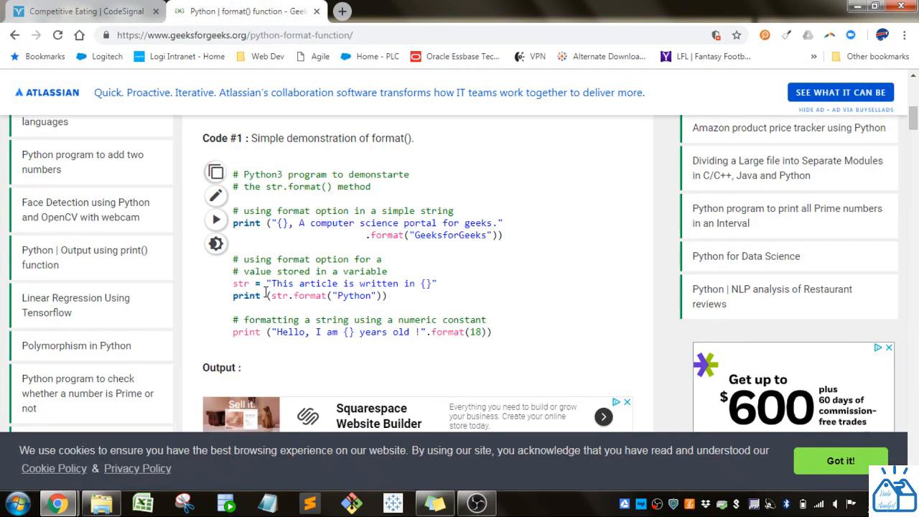
pyautogui.moveTo(288, 279)
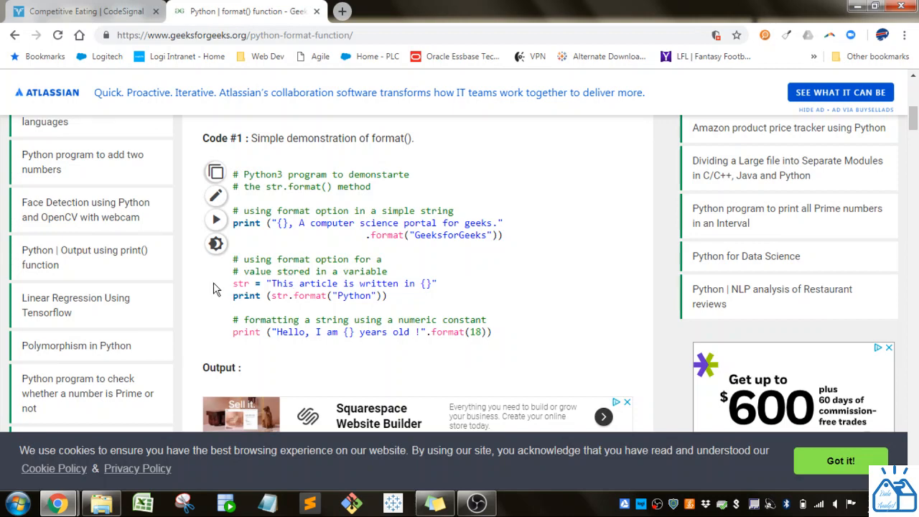
pyautogui.moveTo(272, 223); pyautogui.dragTo(491, 222)
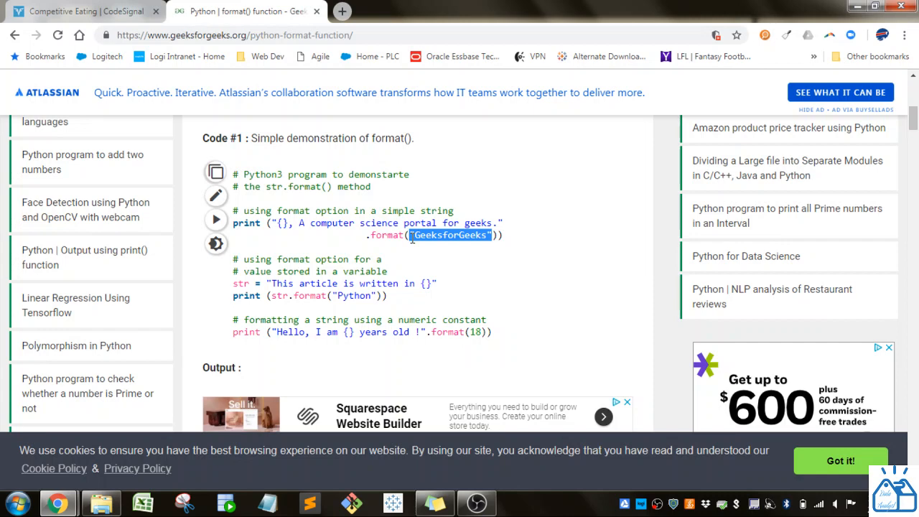
pyautogui.scroll(-3)
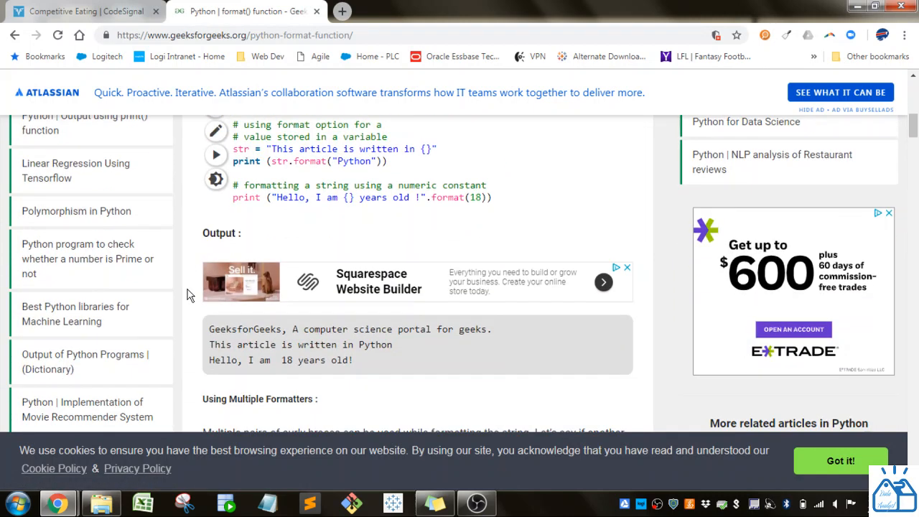
pyautogui.scroll(3)
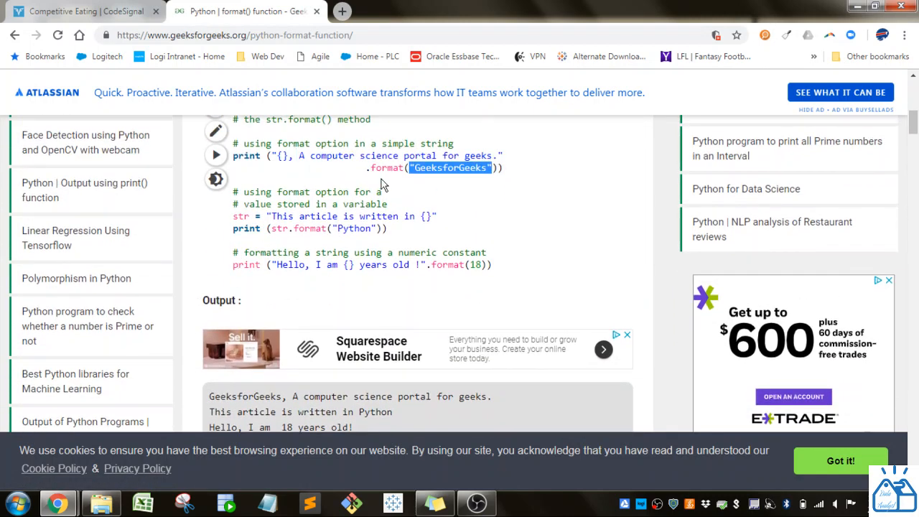
pyautogui.moveTo(303, 157)
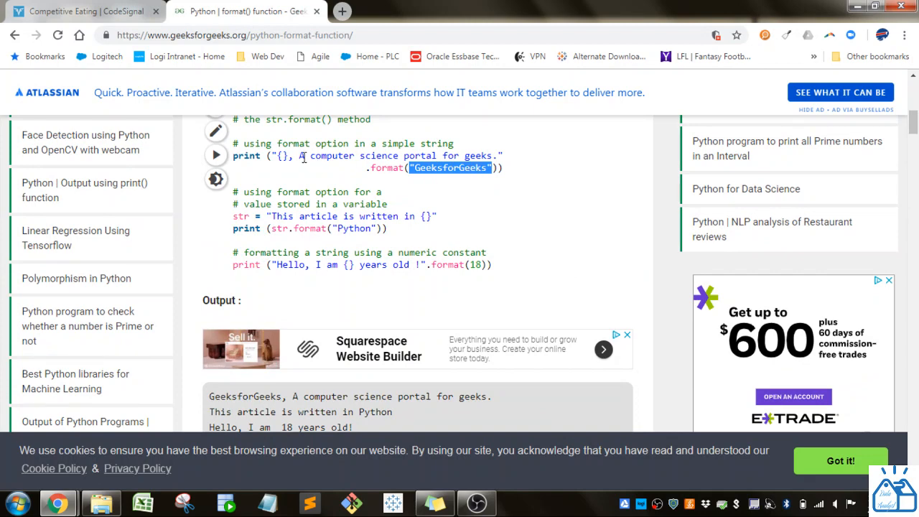
pyautogui.moveTo(476, 158)
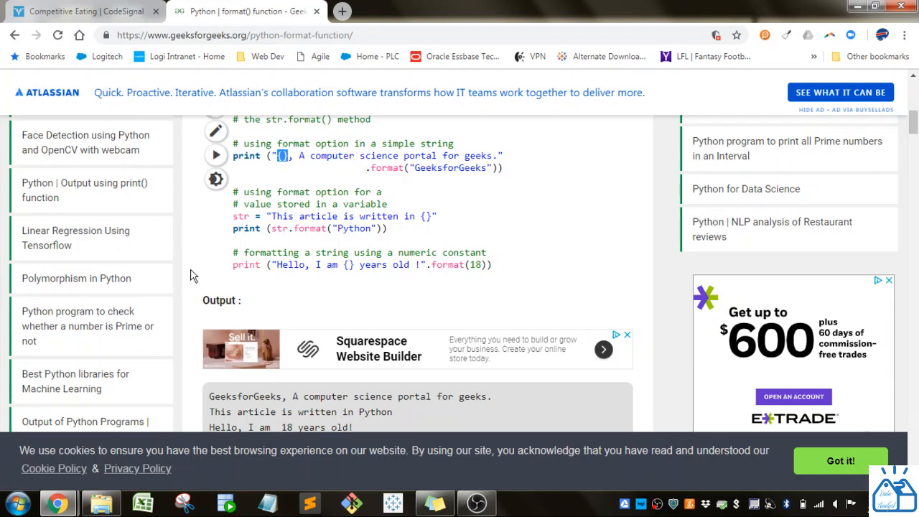
pyautogui.scroll(-3)
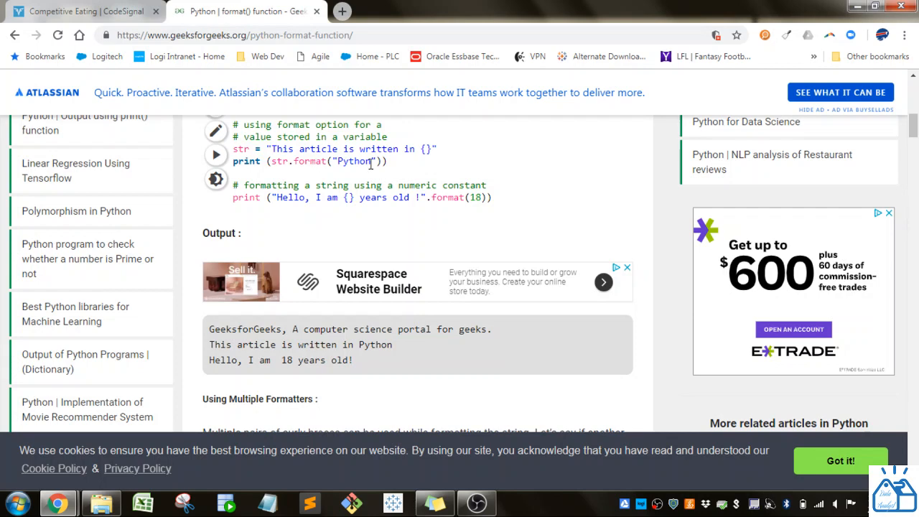
pyautogui.moveTo(287, 149)
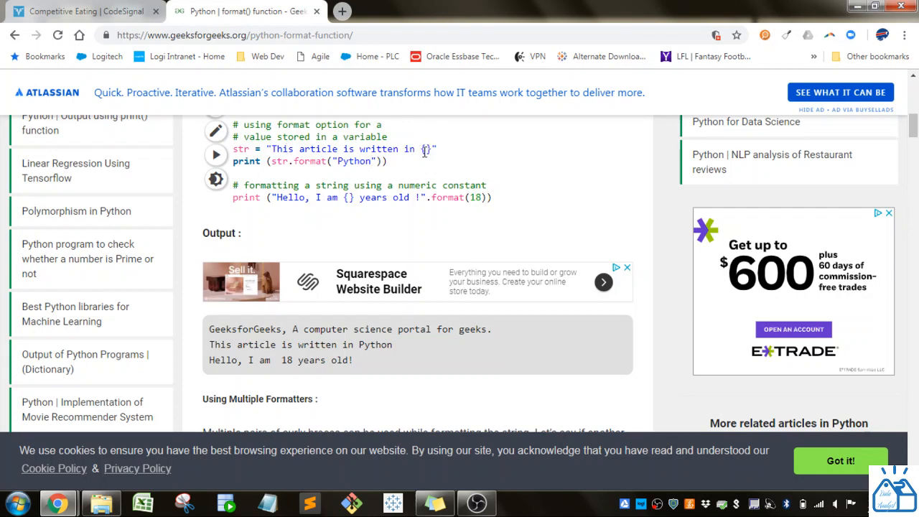
pyautogui.moveTo(302, 217)
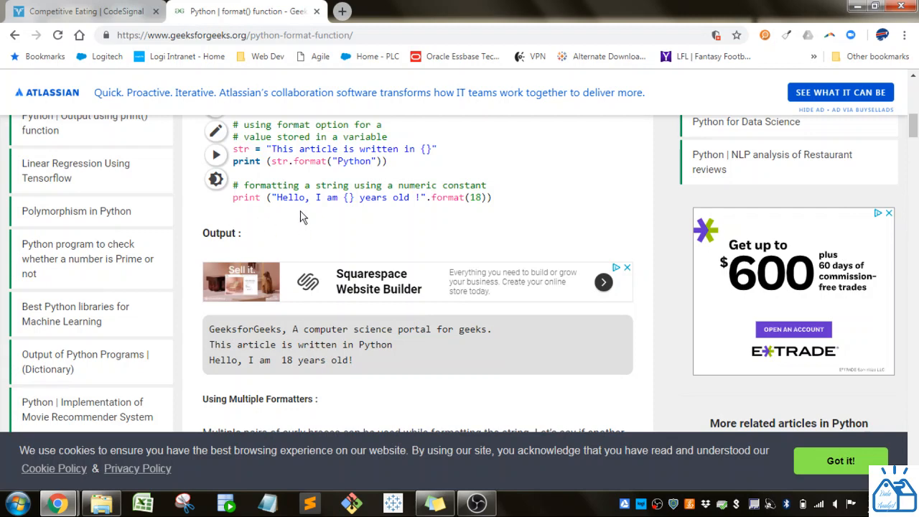
pyautogui.moveTo(390, 202)
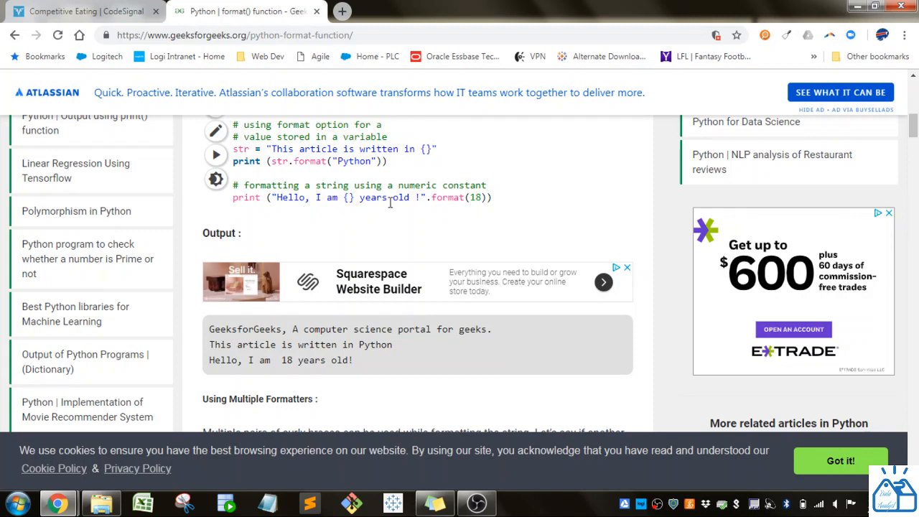
pyautogui.moveTo(227, 334)
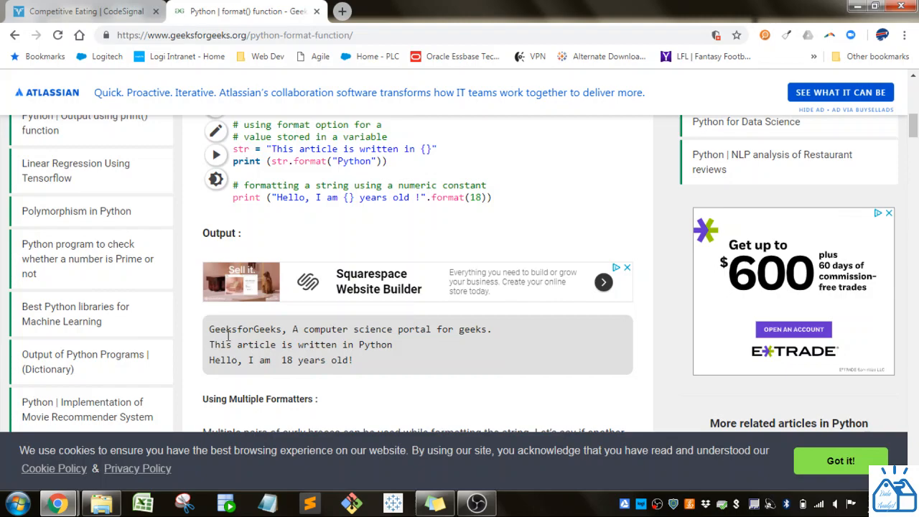
pyautogui.moveTo(183, 351)
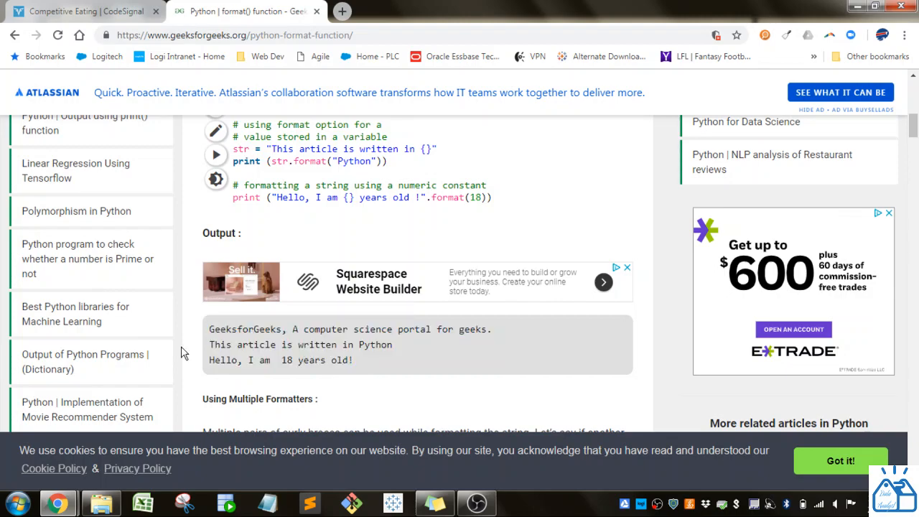
# Scroll to the multiple-placeholder example and mark its first placeholder.
pyautogui.scroll(-3)
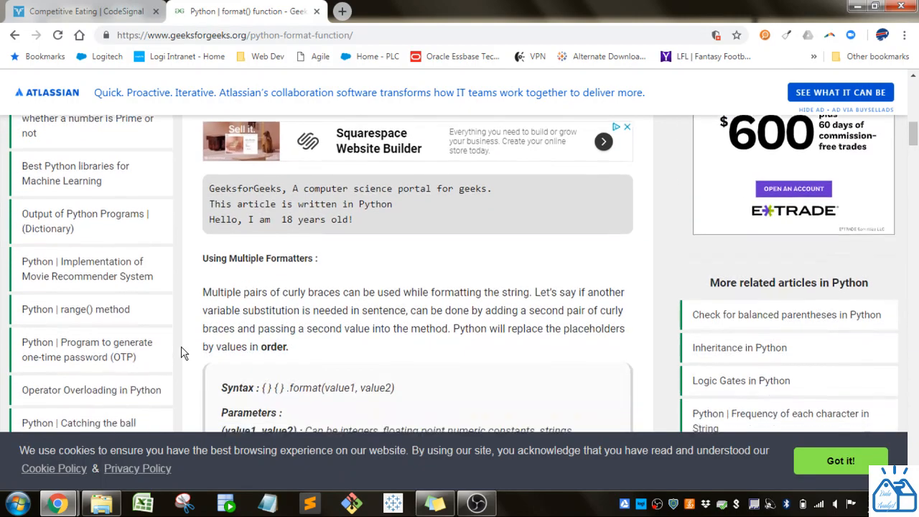
pyautogui.scroll(-3)
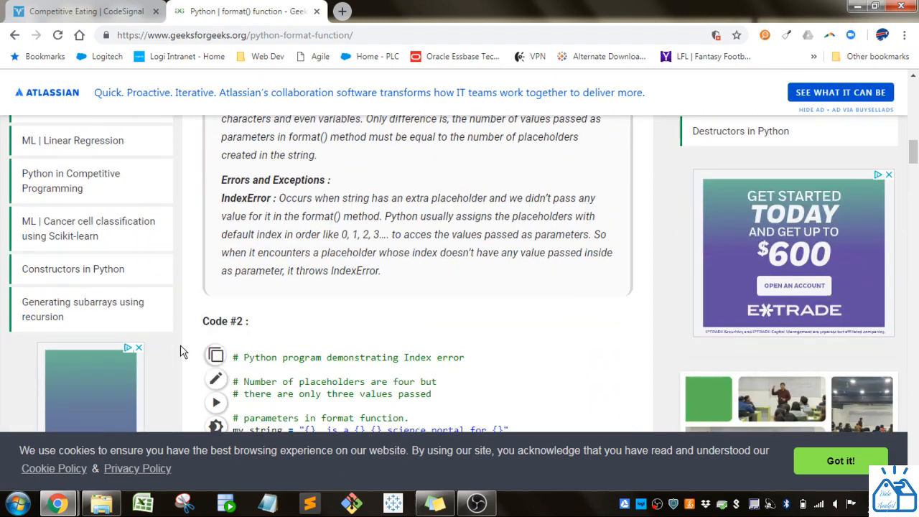
pyautogui.scroll(-3)
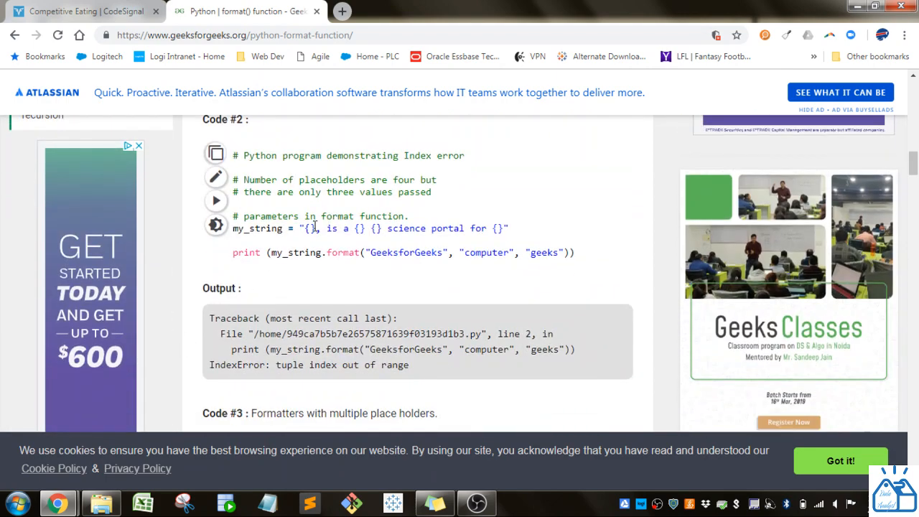
pyautogui.doubleClick(307, 228)
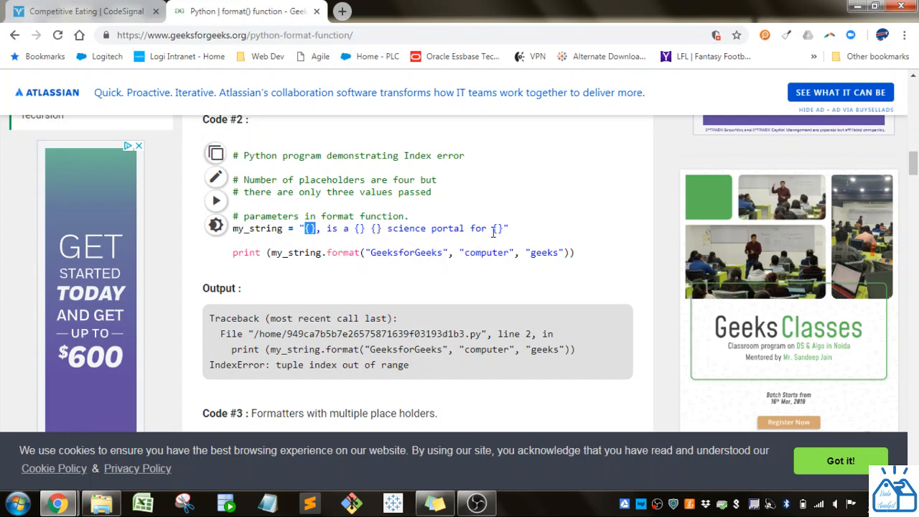
pyautogui.moveTo(555, 247)
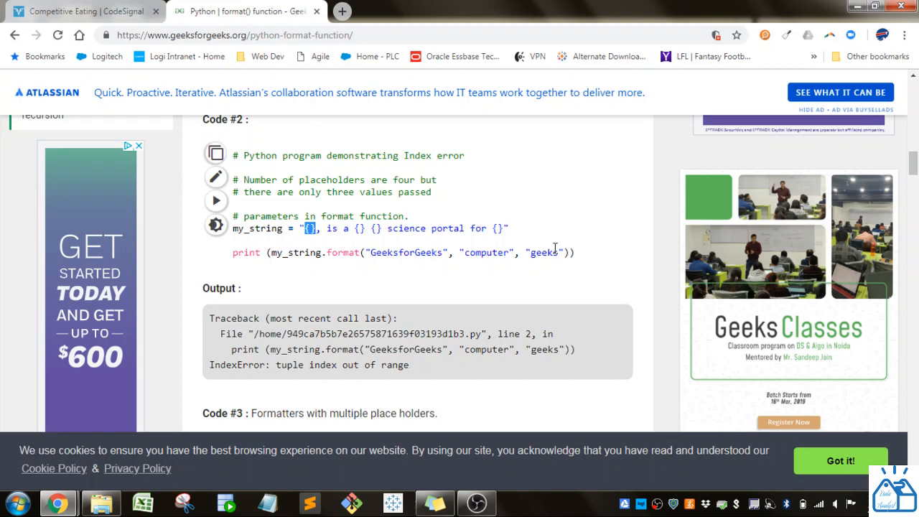
pyautogui.moveTo(410, 355)
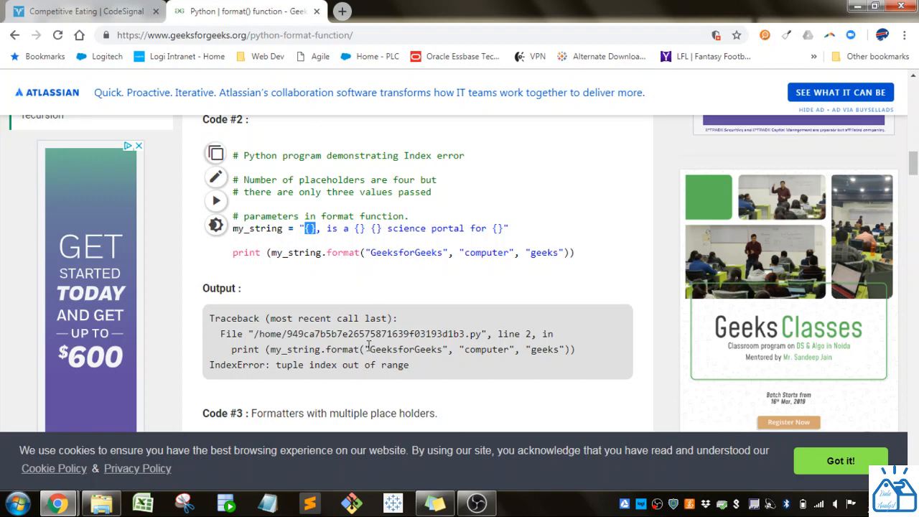
pyautogui.moveTo(359, 252)
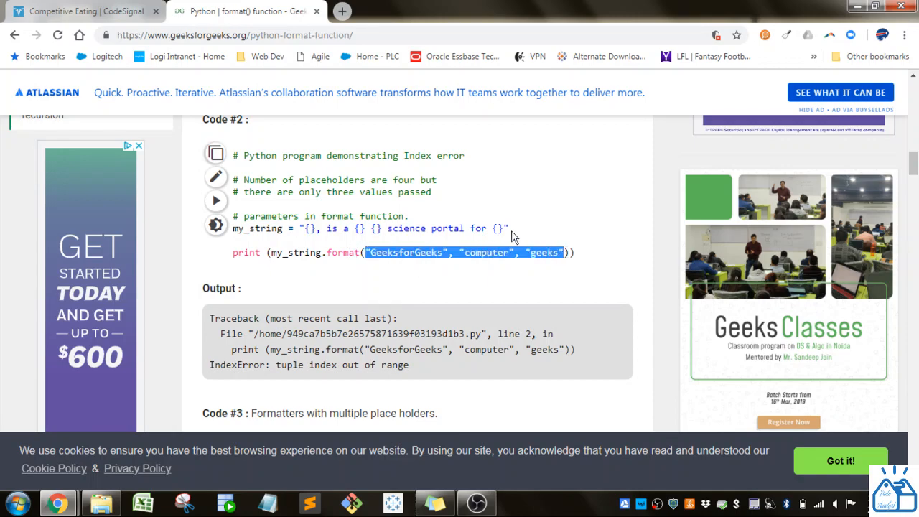
# Scroll past the IndexError example to the positional and keyword arguments section.
pyautogui.scroll(-3)
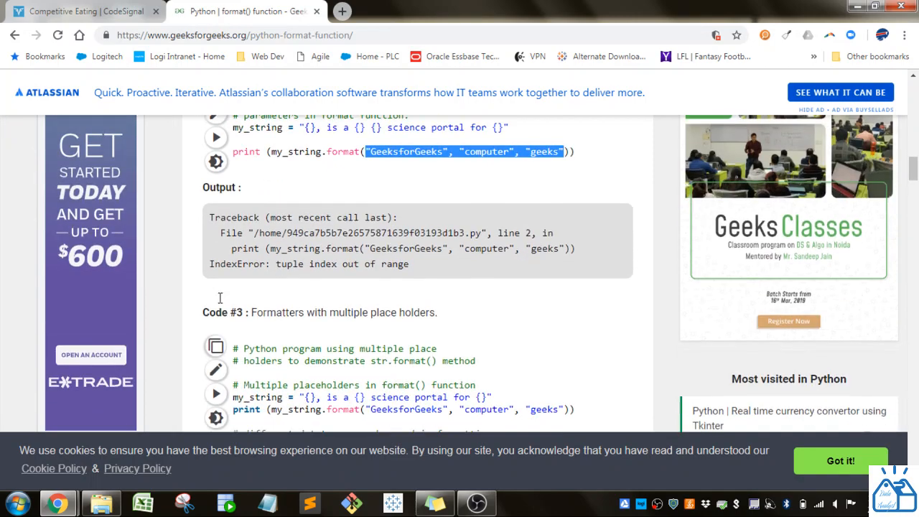
pyautogui.scroll(-3)
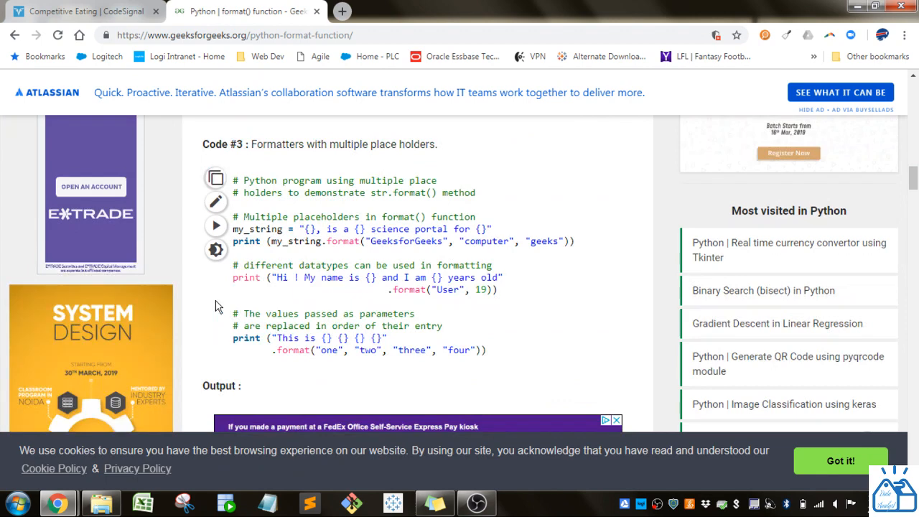
pyautogui.scroll(-3)
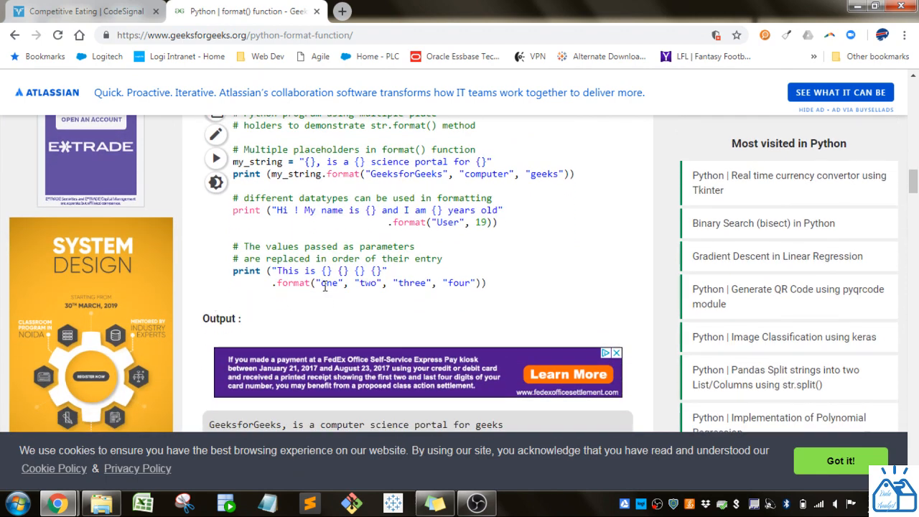
pyautogui.scroll(-3)
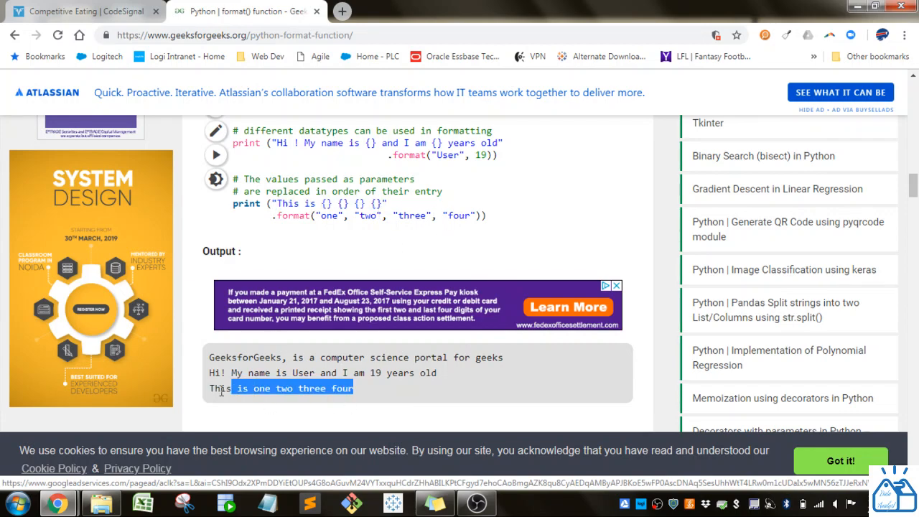
pyautogui.scroll(-3)
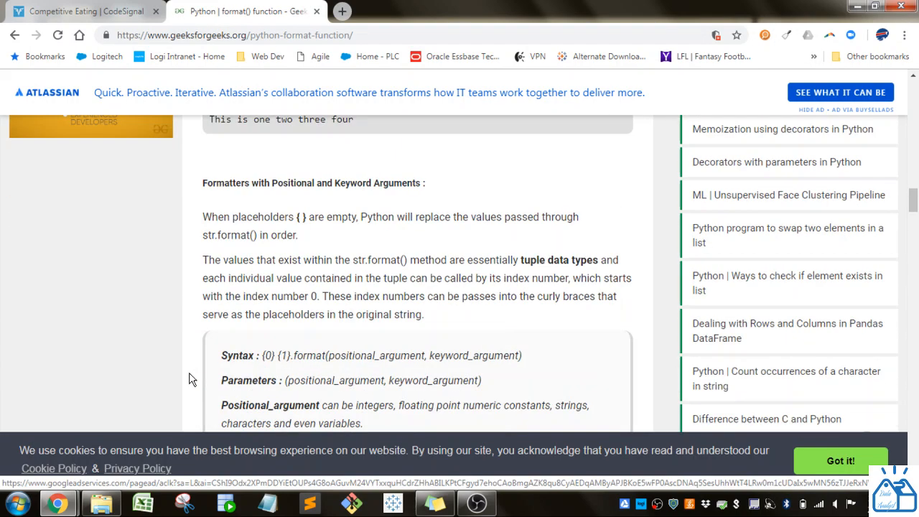
pyautogui.scroll(-3)
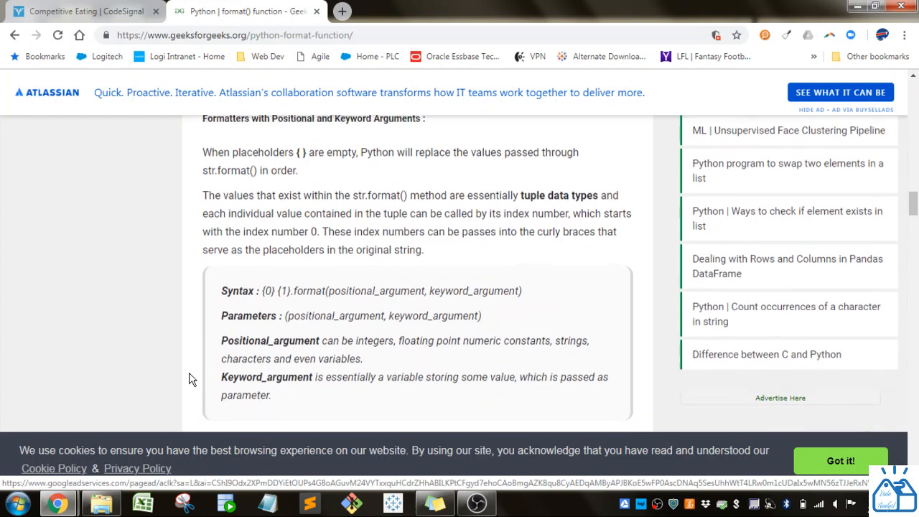
pyautogui.scroll(3)
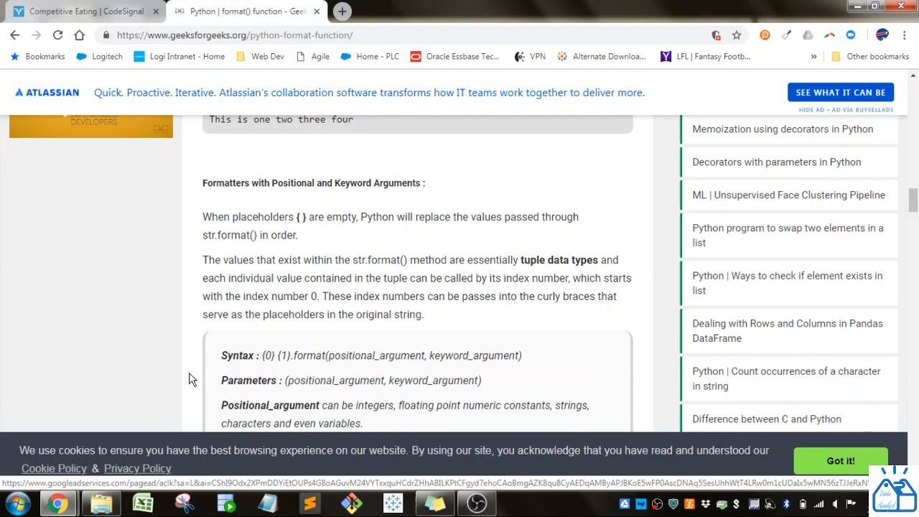
pyautogui.moveTo(206, 358)
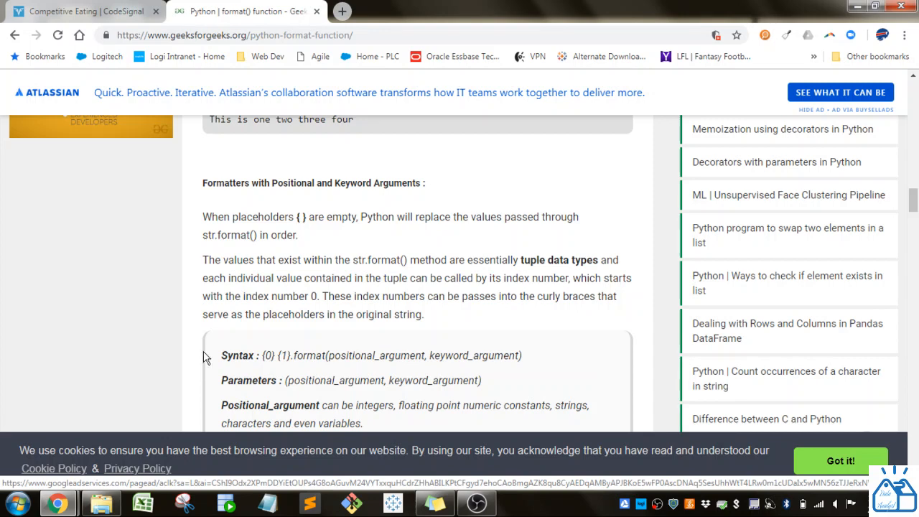
pyautogui.scroll(-3)
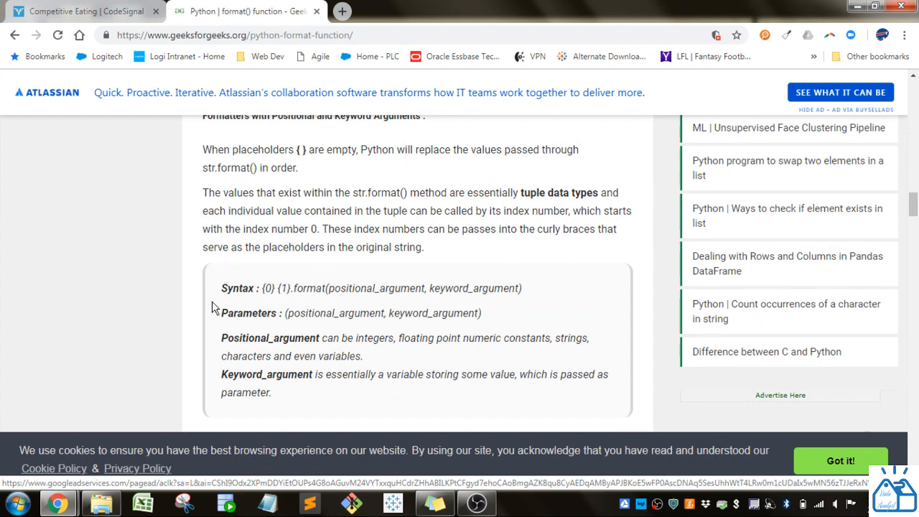
pyautogui.scroll(-3)
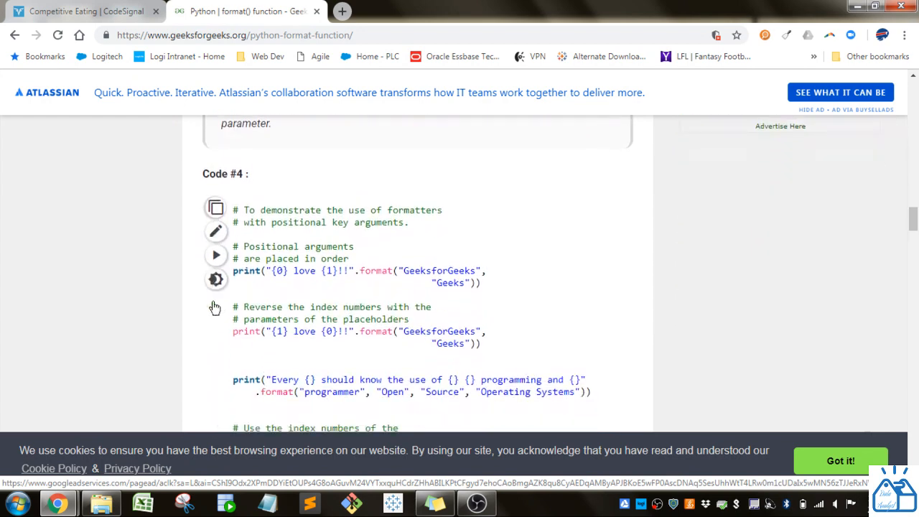
pyautogui.scroll(-3)
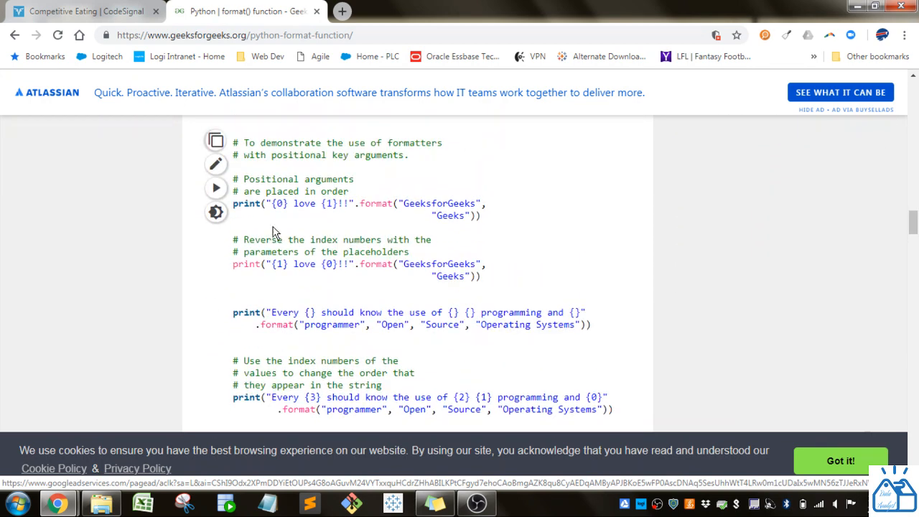
pyautogui.doubleClick(279, 203)
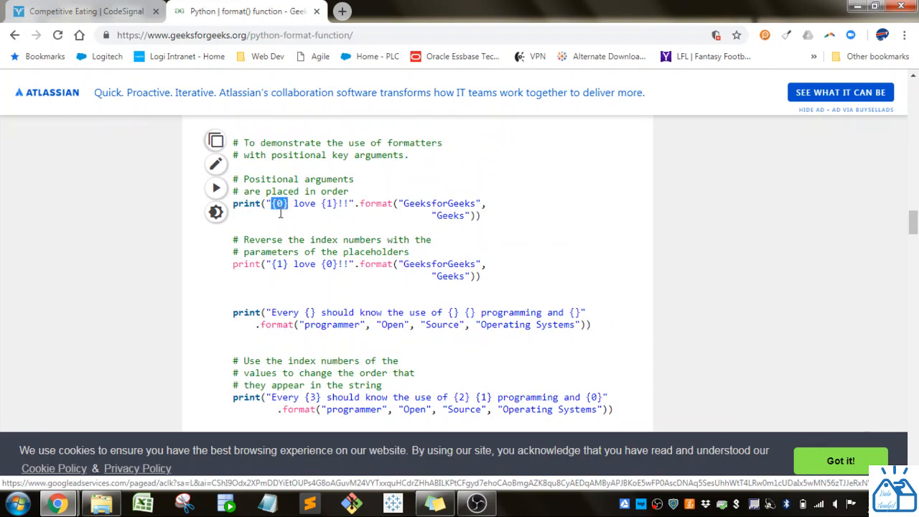
pyautogui.moveTo(427, 209)
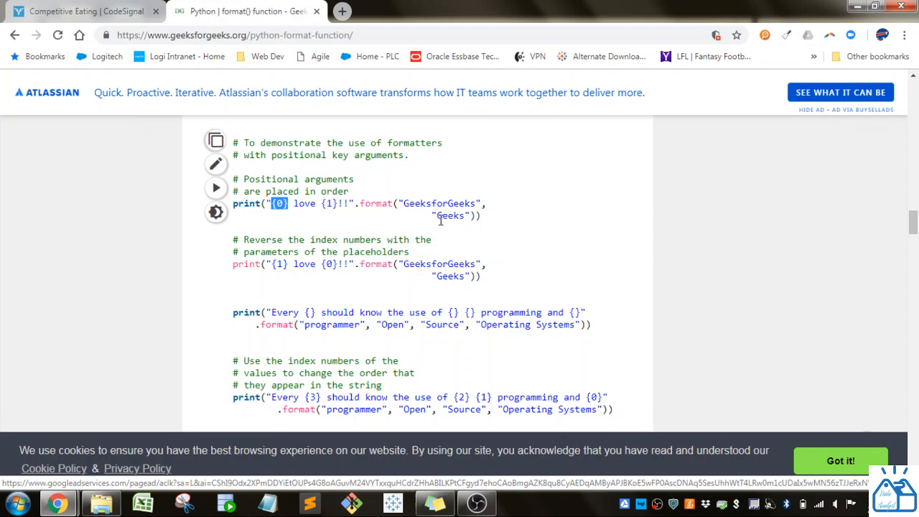
pyautogui.scroll(-3)
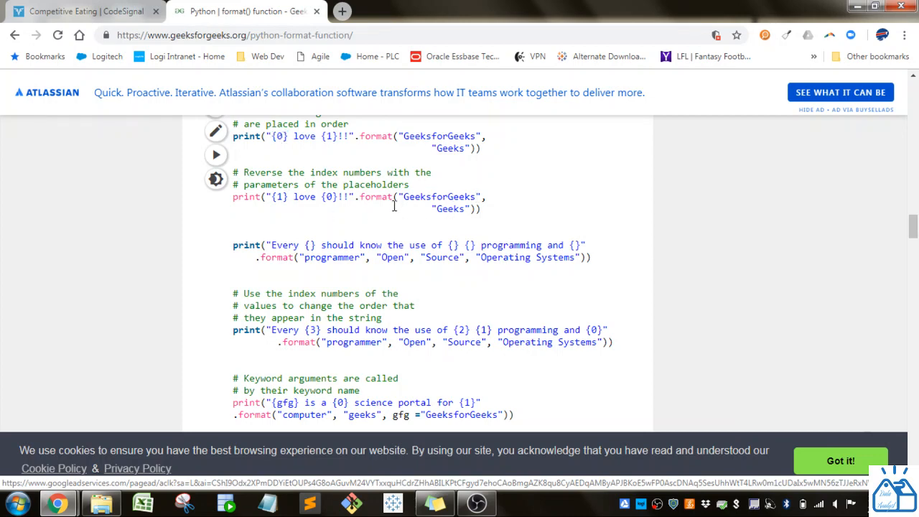
pyautogui.moveTo(274, 259)
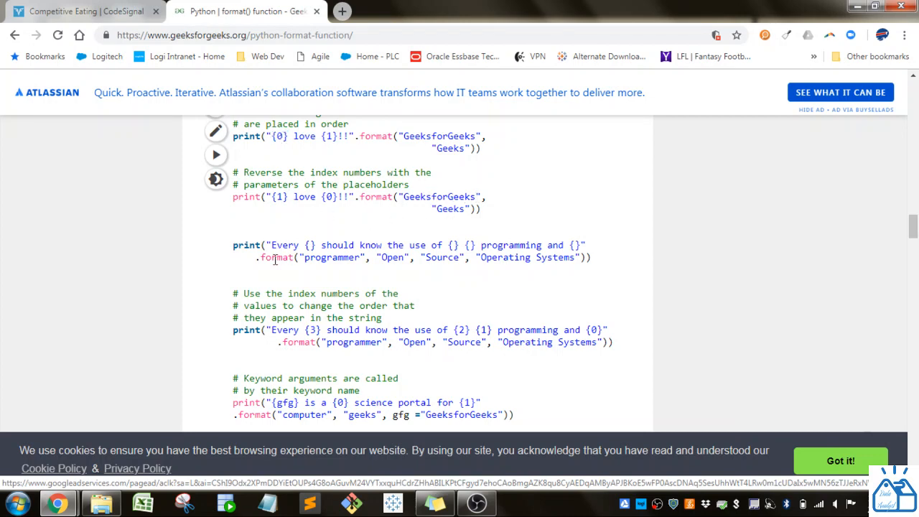
pyautogui.scroll(-3)
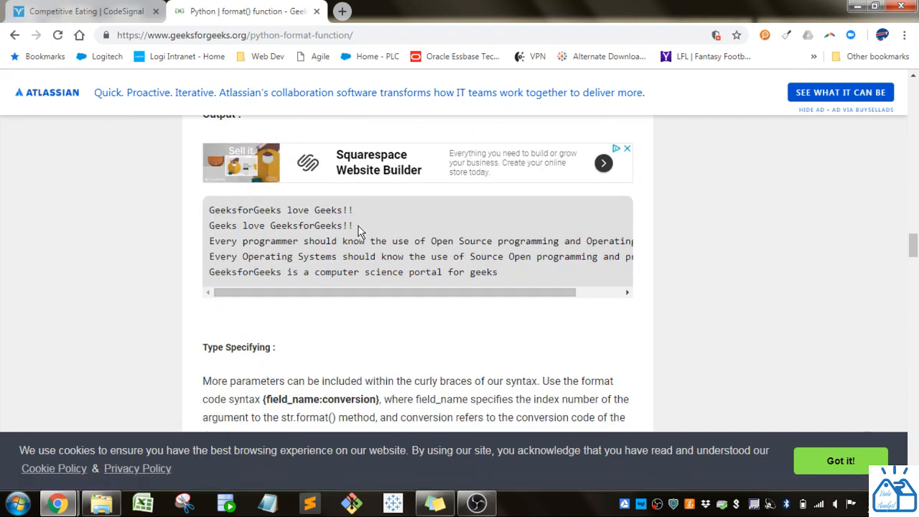
pyautogui.scroll(3)
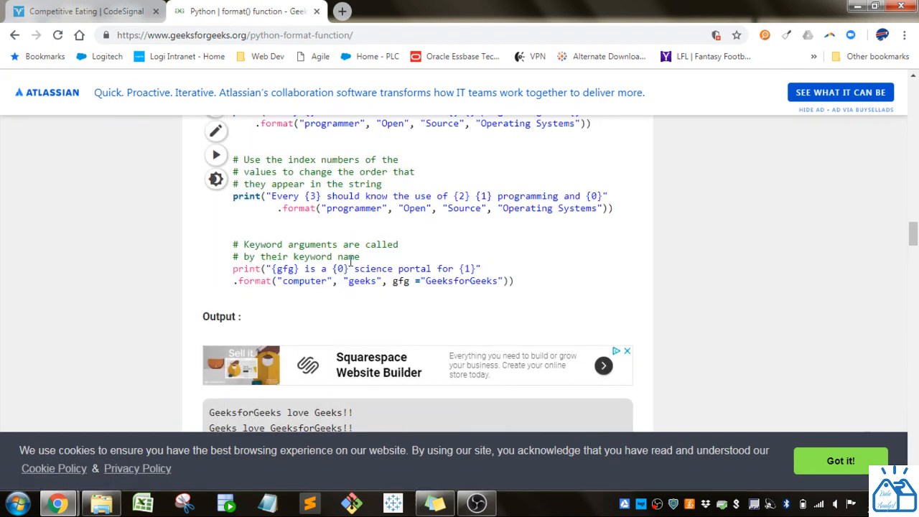
pyautogui.scroll(3)
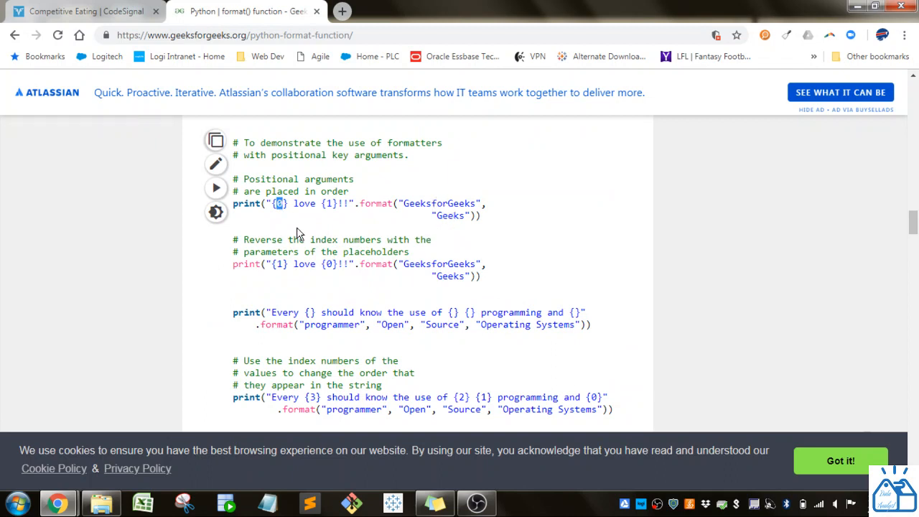
pyautogui.moveTo(434, 203)
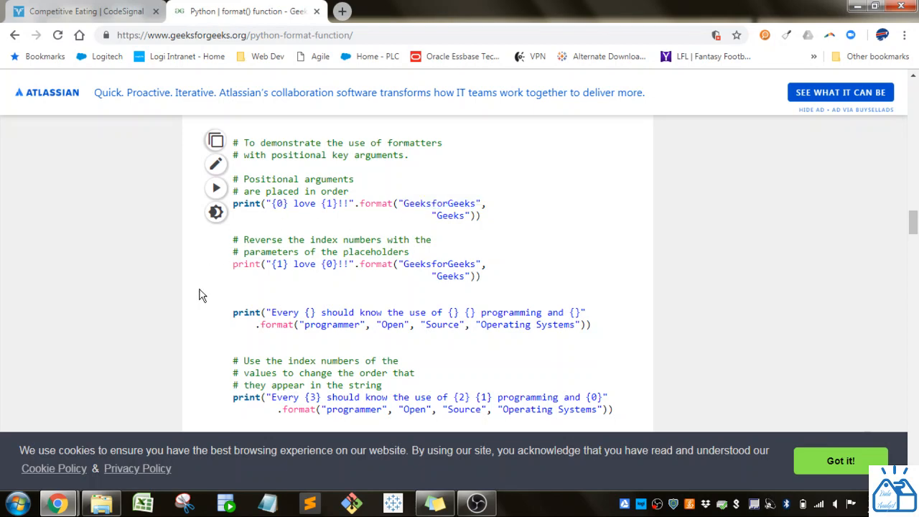
pyautogui.scroll(-3)
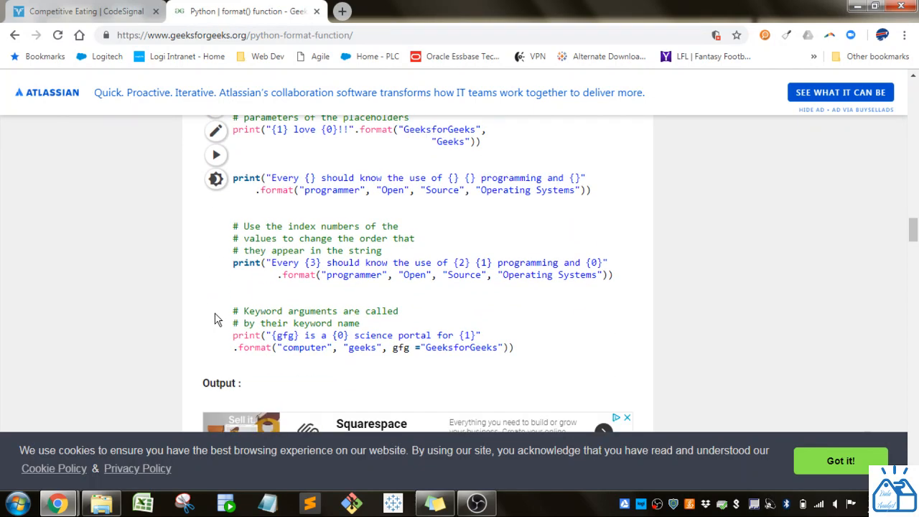
pyautogui.scroll(-3)
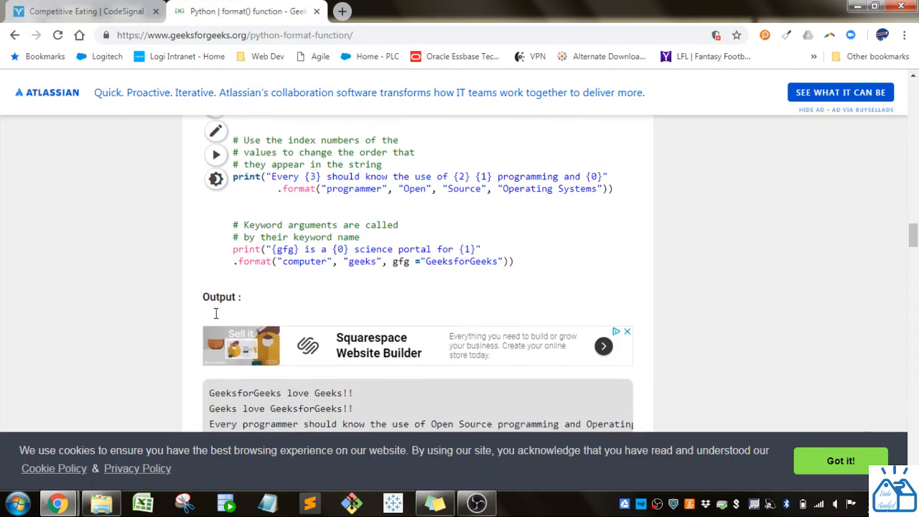
pyautogui.scroll(-3)
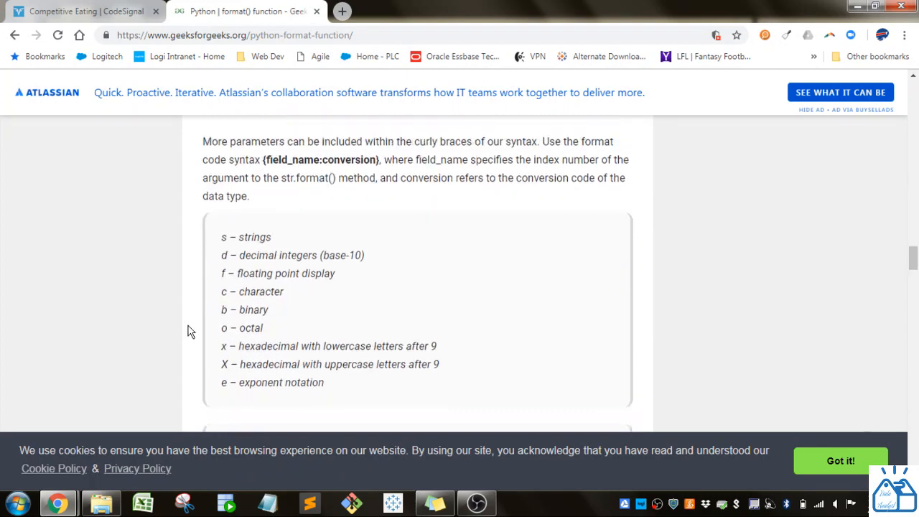
pyautogui.scroll(3)
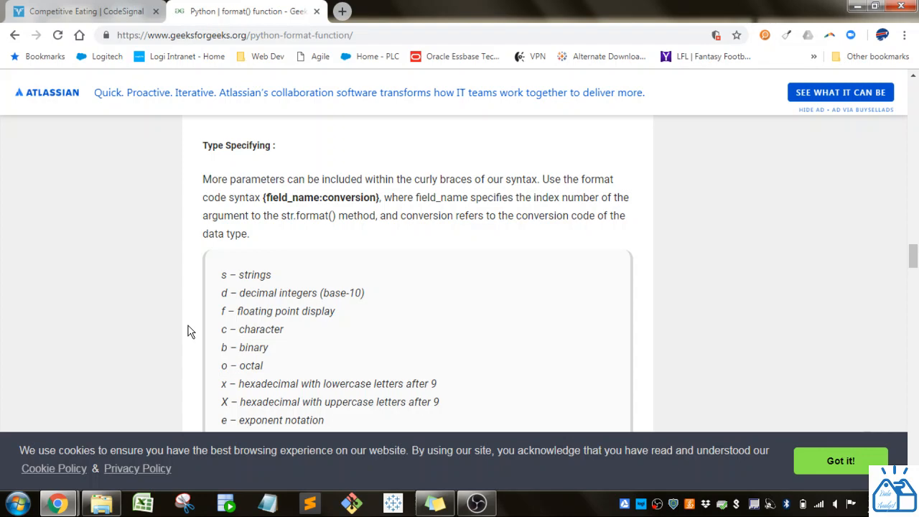
pyautogui.doubleClick(307, 198)
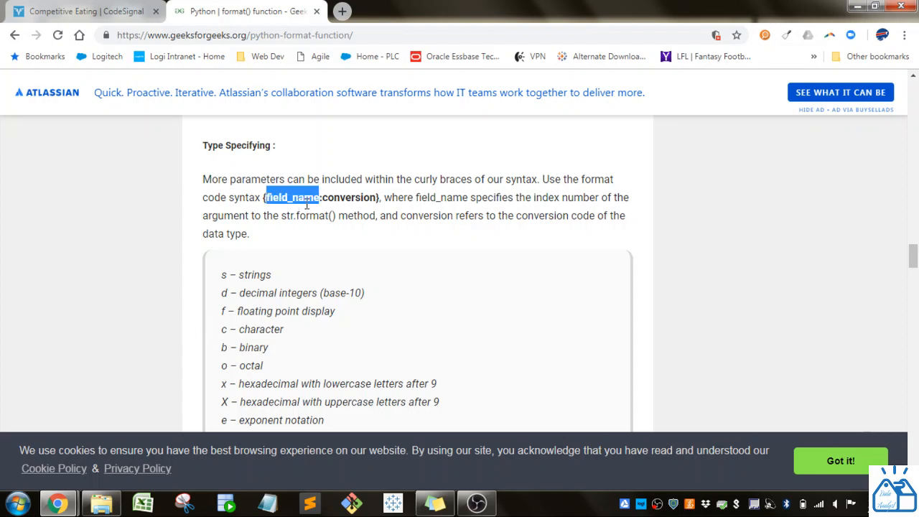
pyautogui.click(319, 198)
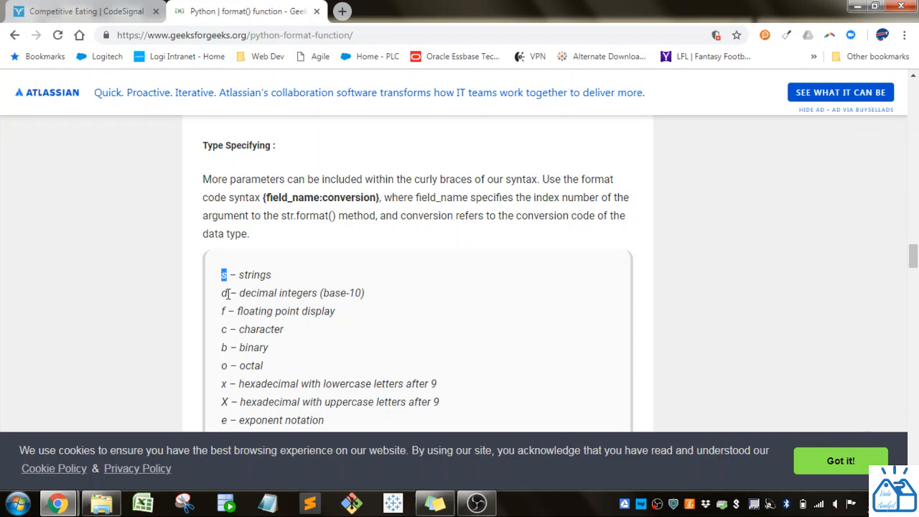
pyautogui.scroll(-3)
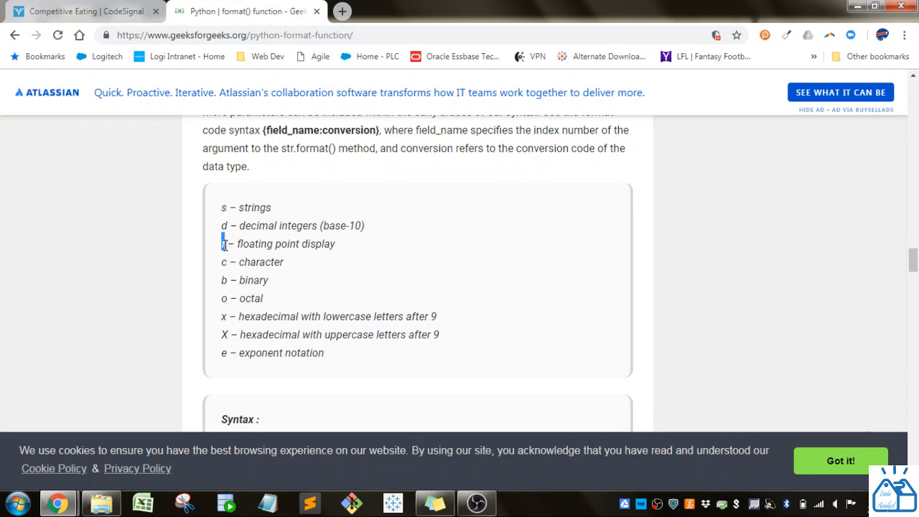
pyautogui.moveTo(229, 267)
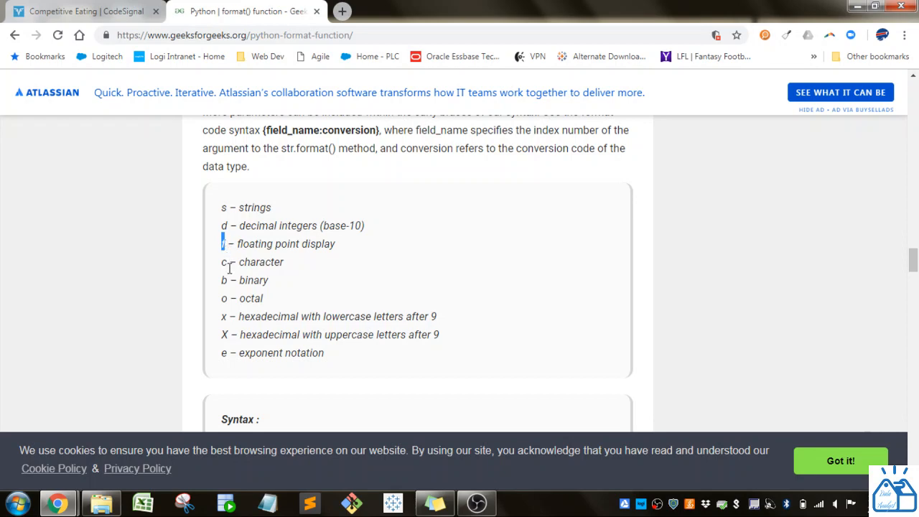
pyautogui.scroll(-3)
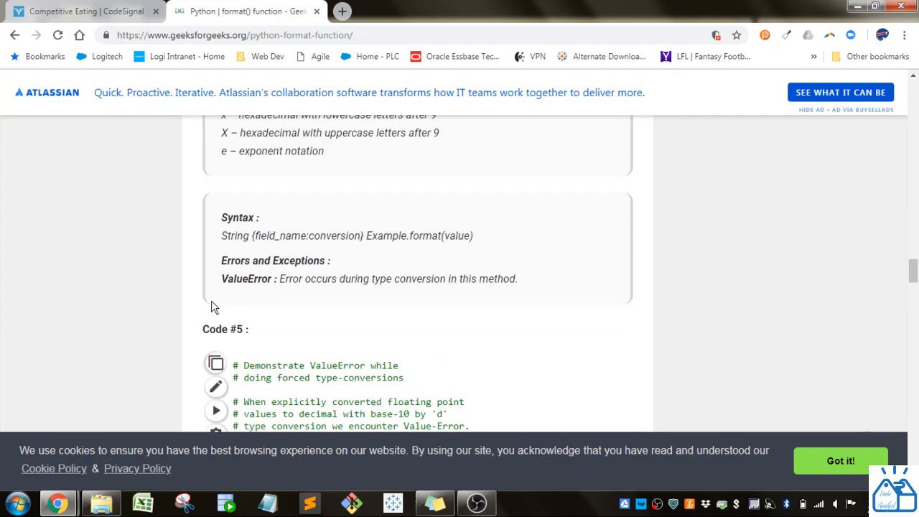
pyautogui.scroll(-3)
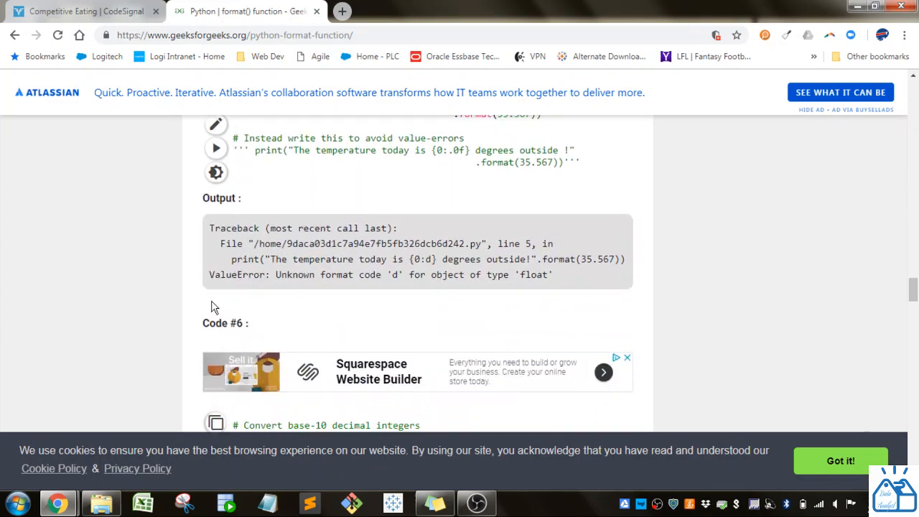
pyautogui.scroll(3)
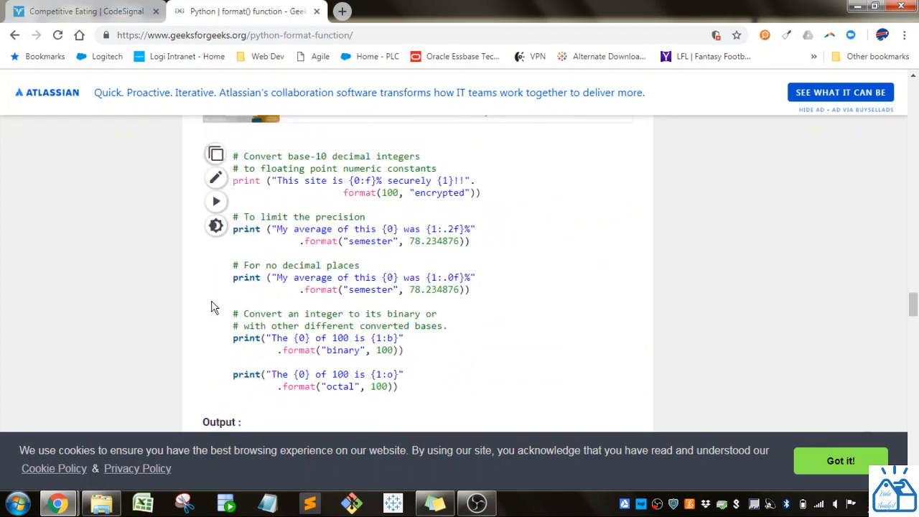
pyautogui.moveTo(360, 180)
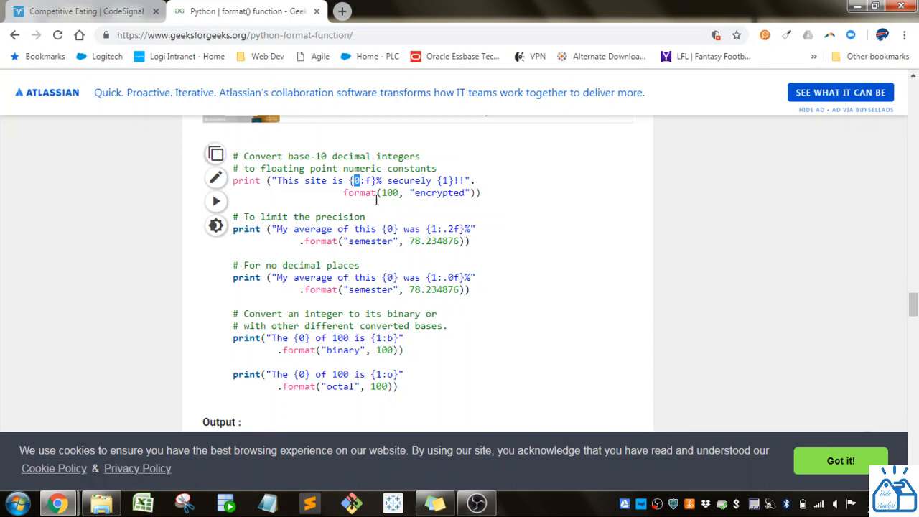
pyautogui.doubleClick(389, 192)
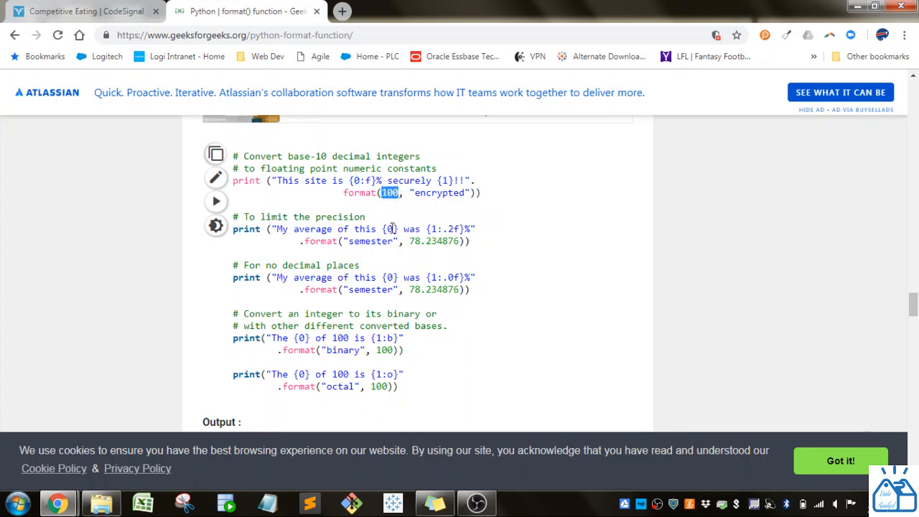
pyautogui.moveTo(457, 199)
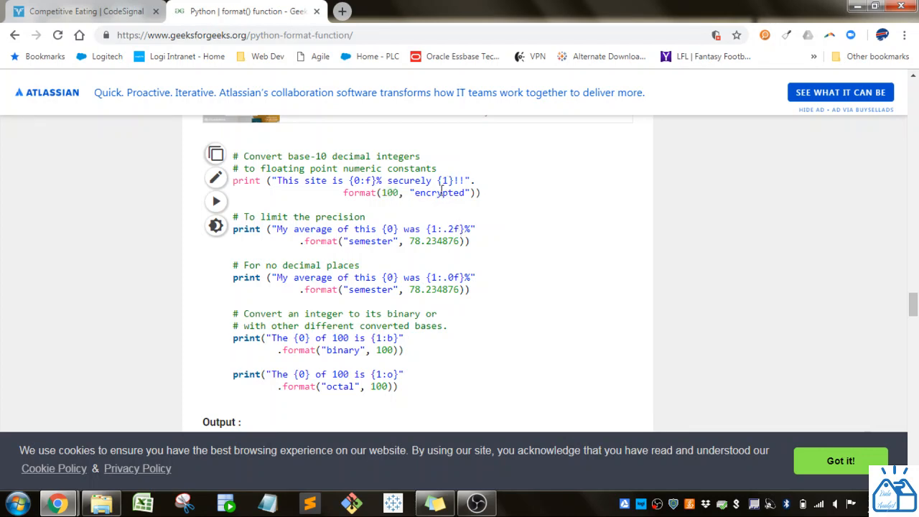
pyautogui.moveTo(411, 193)
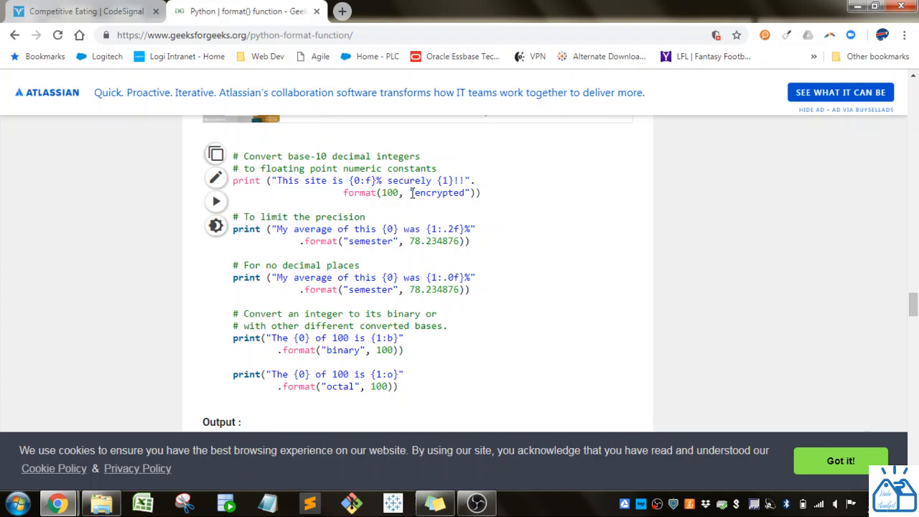
pyautogui.doubleClick(438, 193)
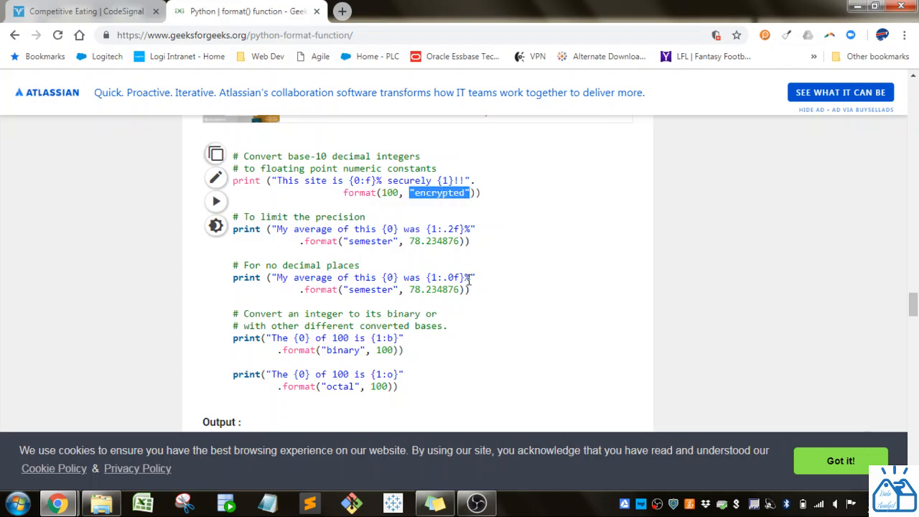
pyautogui.moveTo(278, 183)
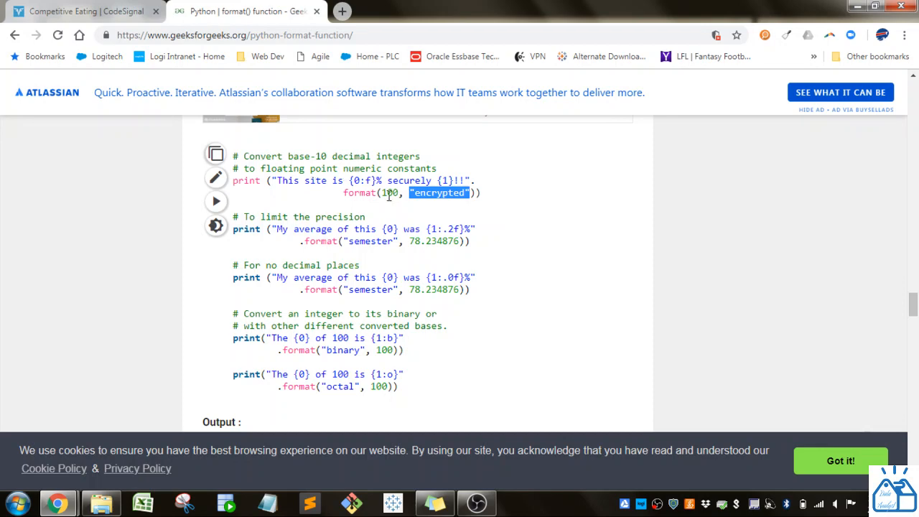
pyautogui.scroll(-3)
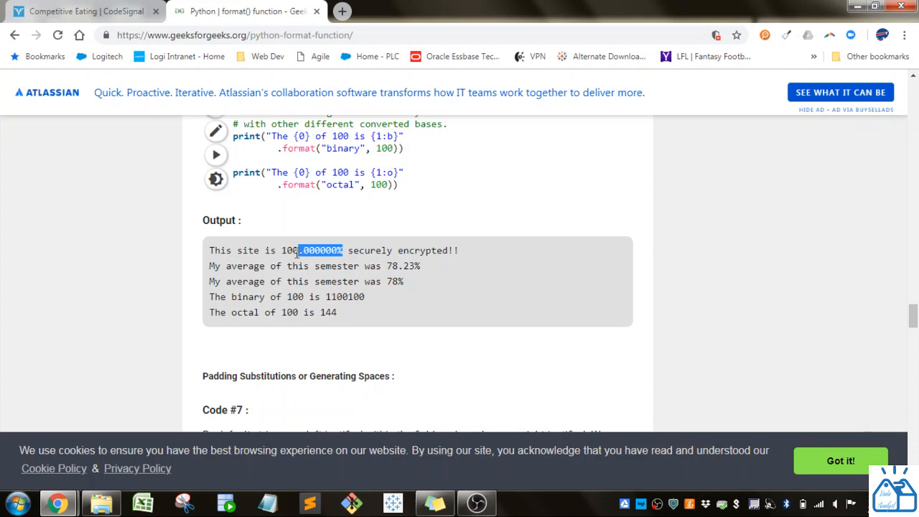
pyautogui.scroll(3)
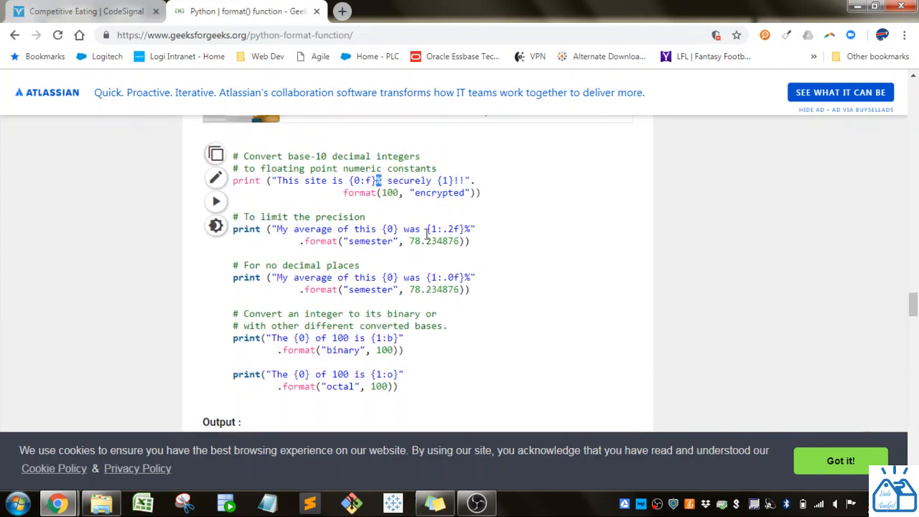
pyautogui.scroll(-3)
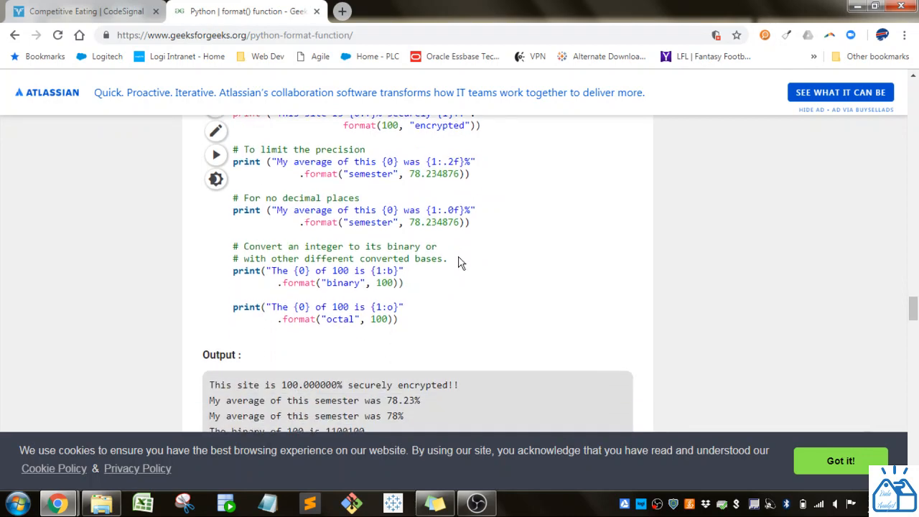
pyautogui.doubleClick(449, 160)
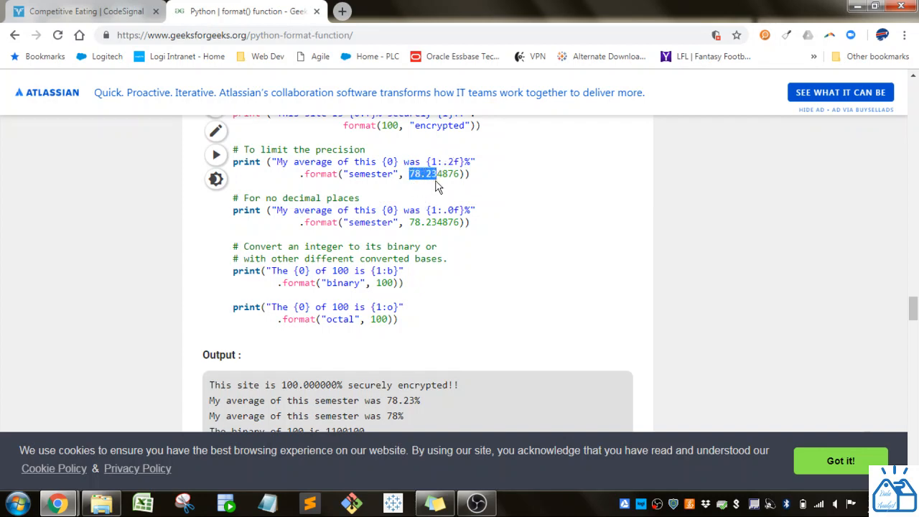
pyautogui.moveTo(369, 162)
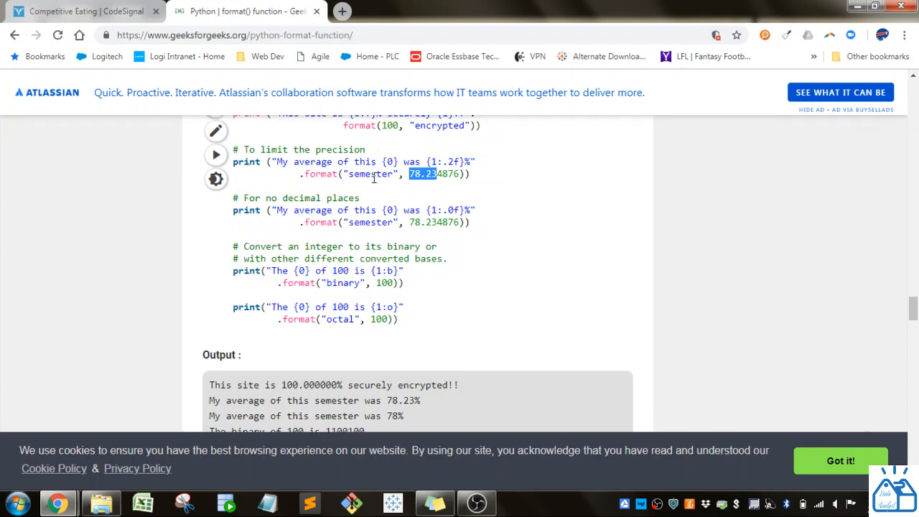
pyautogui.moveTo(415, 176)
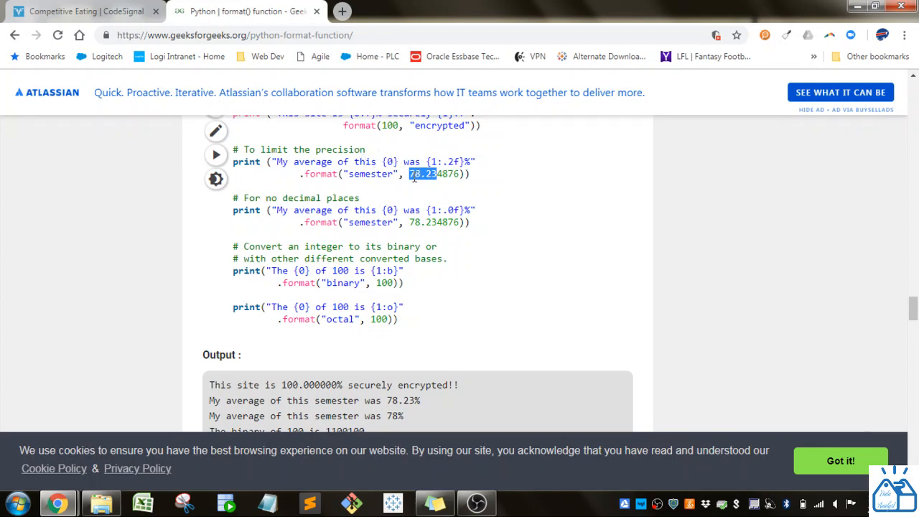
pyautogui.scroll(-3)
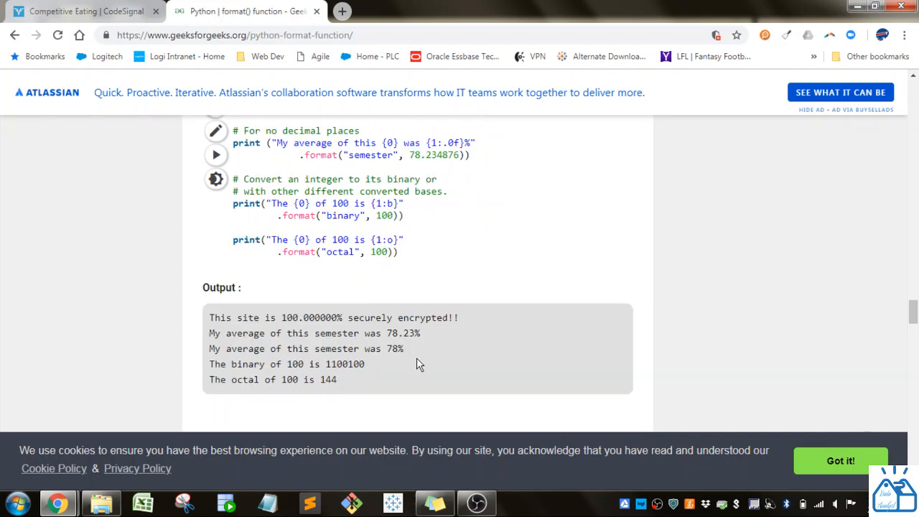
pyautogui.scroll(3)
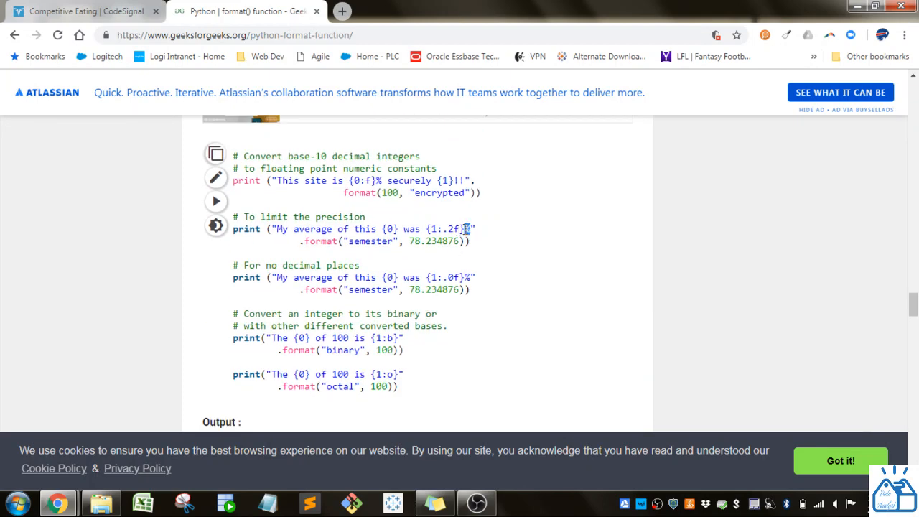
pyautogui.scroll(-3)
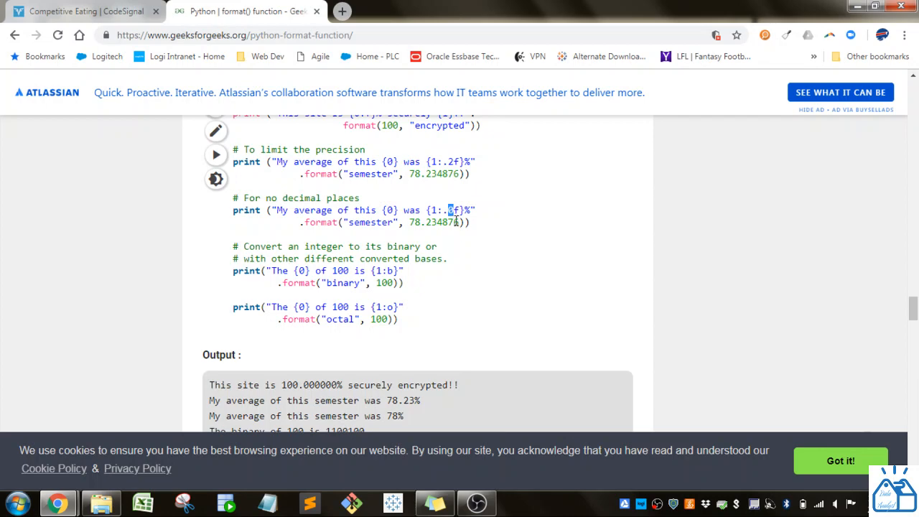
pyautogui.moveTo(415, 282)
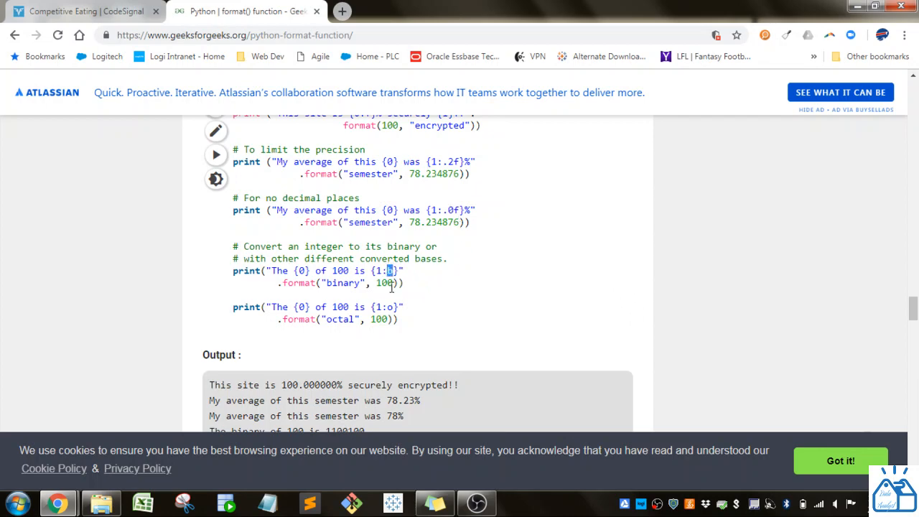
pyautogui.scroll(-3)
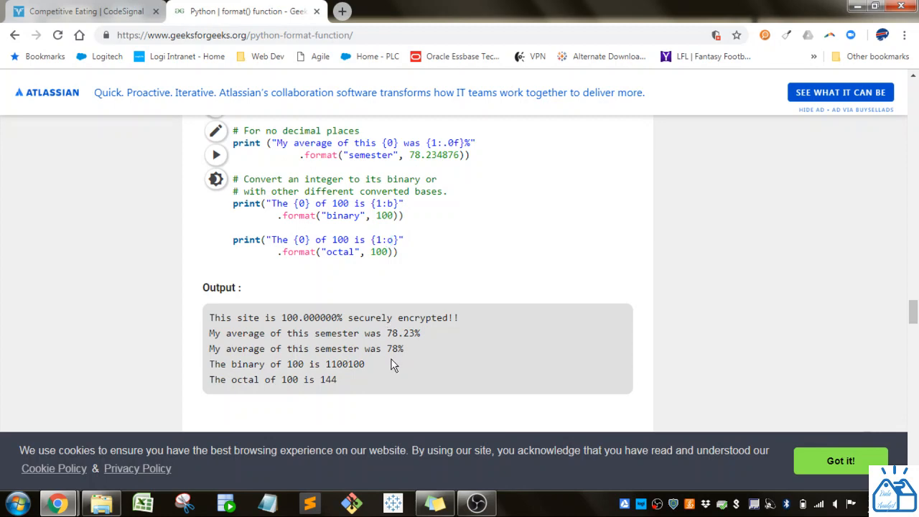
pyautogui.scroll(-3)
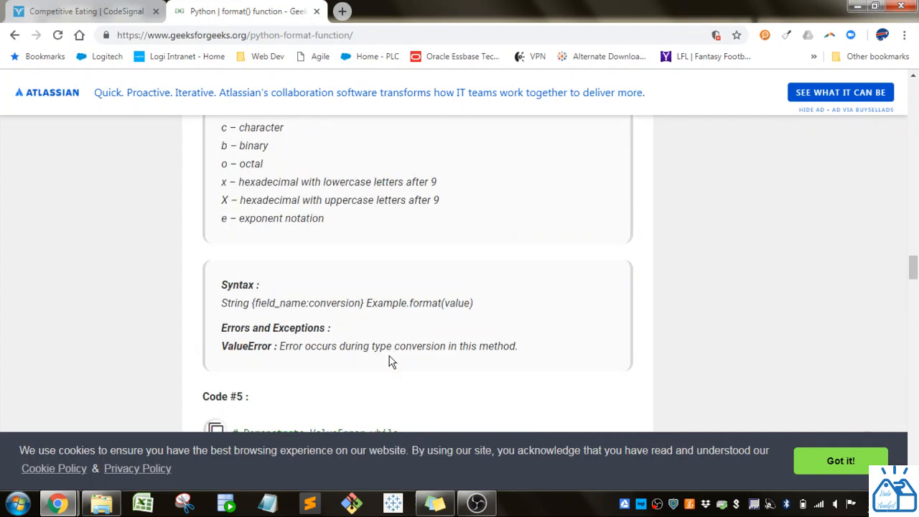
pyautogui.scroll(3)
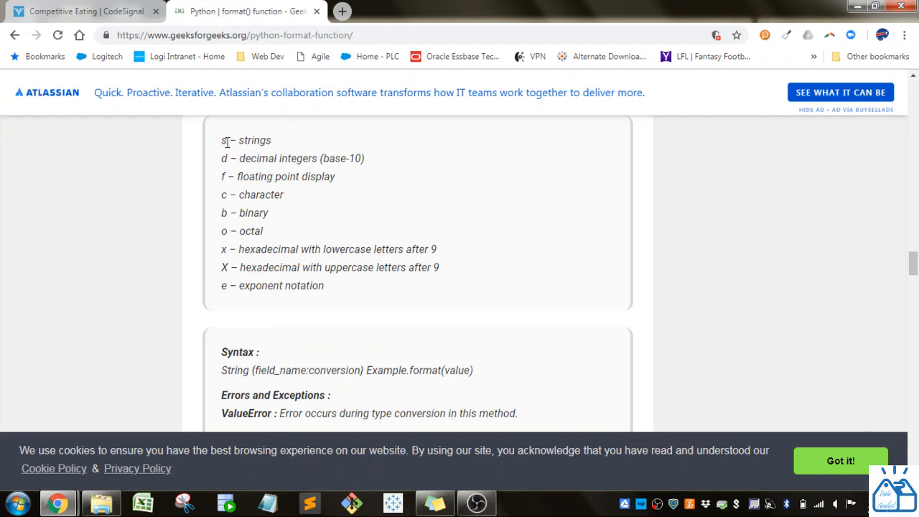
pyautogui.moveTo(384, 300)
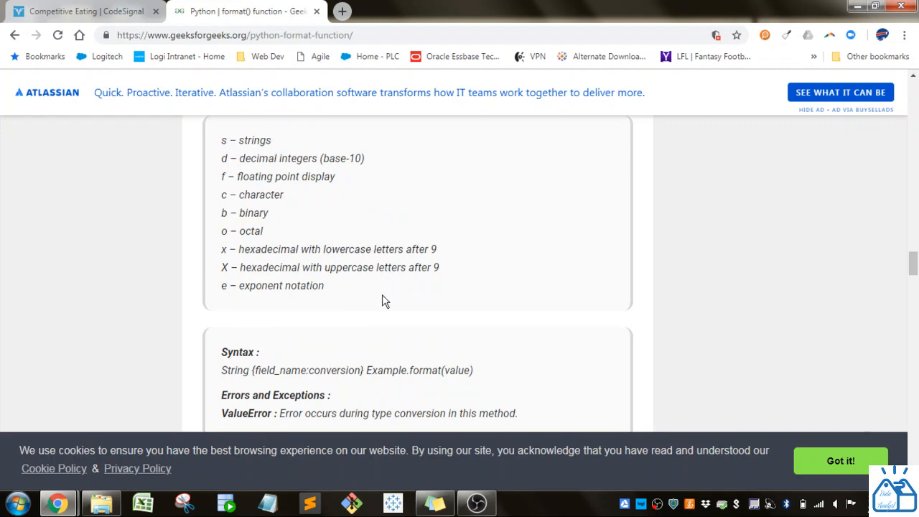
pyautogui.scroll(-3)
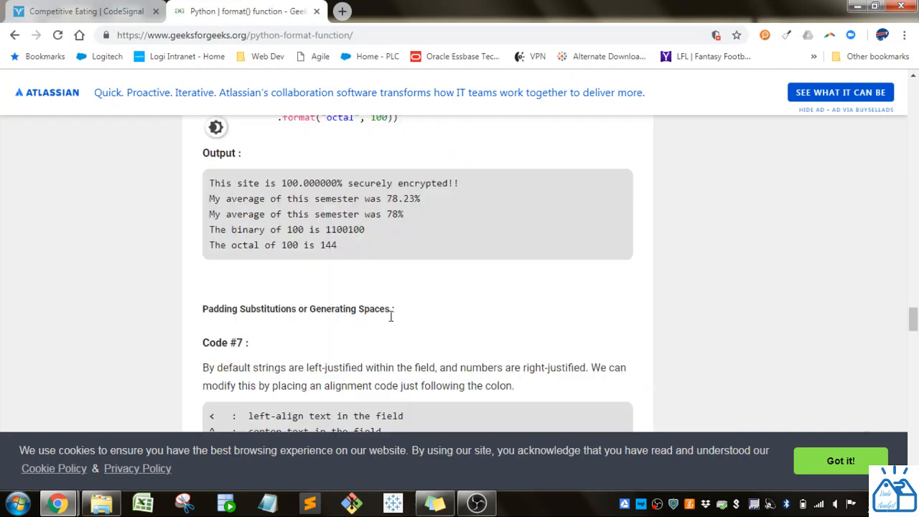
pyautogui.scroll(-3)
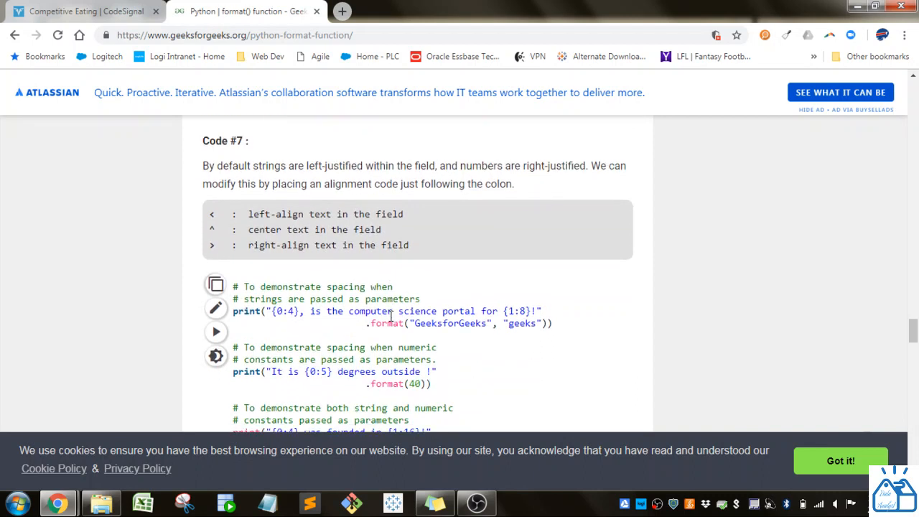
pyautogui.moveTo(271, 258)
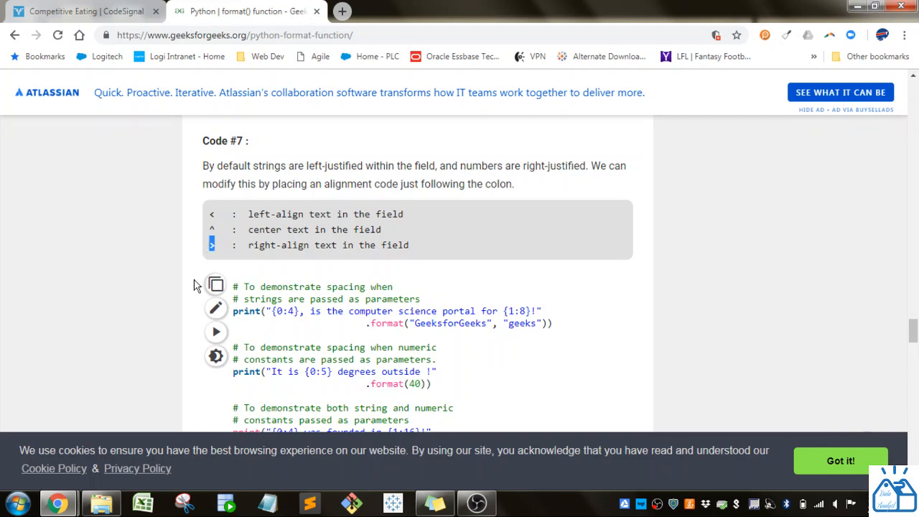
pyautogui.scroll(-3)
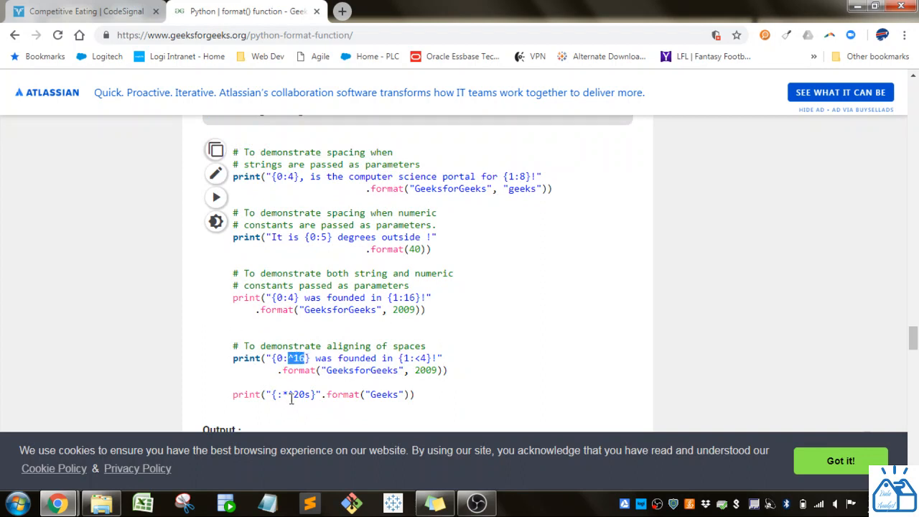
pyautogui.doubleClick(384, 370)
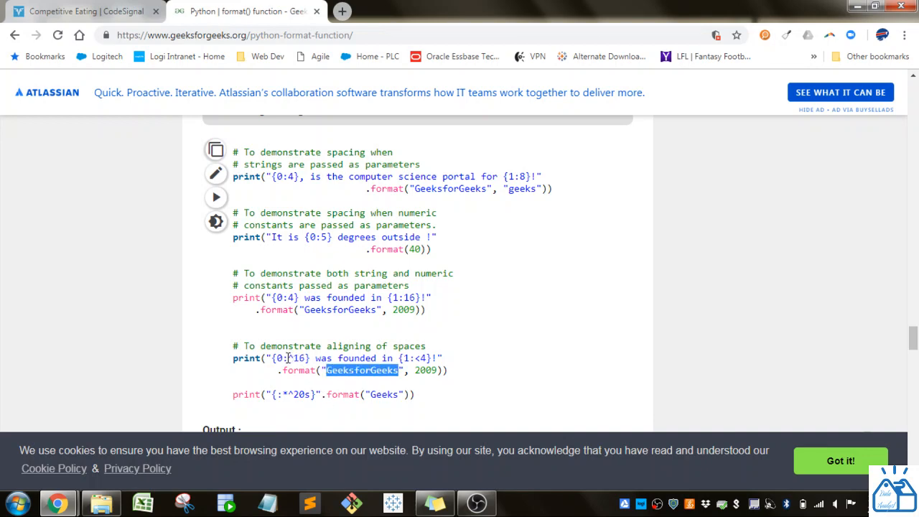
pyautogui.doubleClick(297, 357)
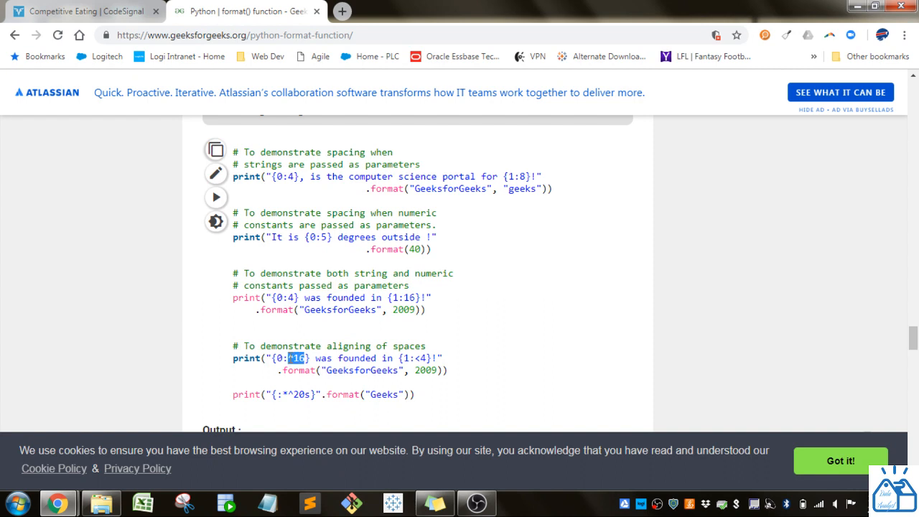
pyautogui.scroll(-3)
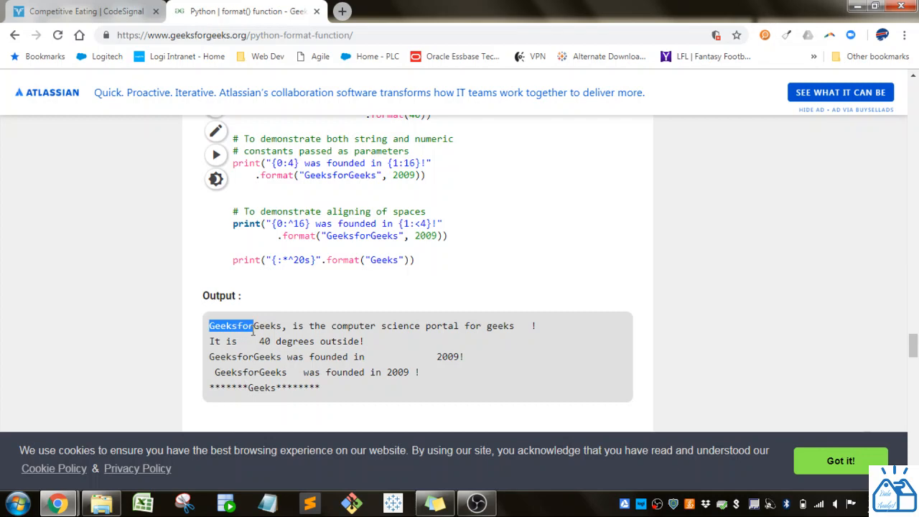
pyautogui.moveTo(229, 325); pyautogui.dragTo(283, 325)
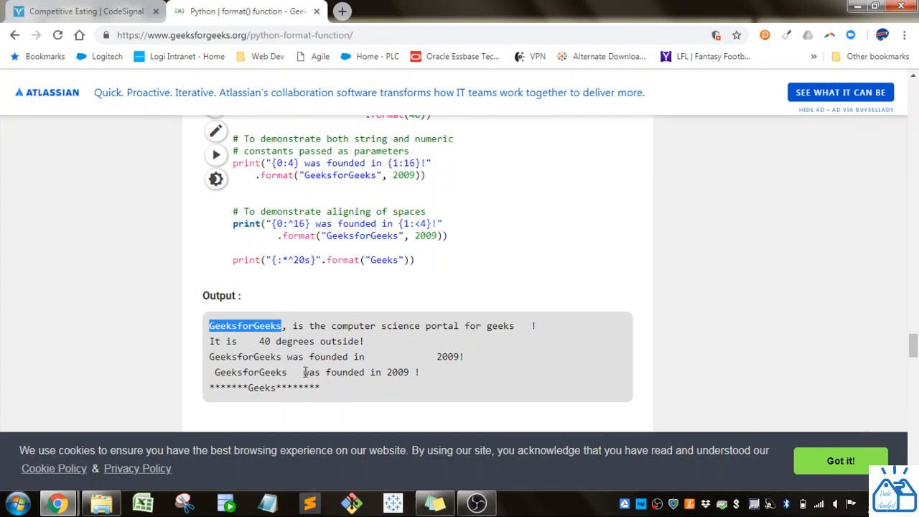
pyautogui.doubleClick(250, 372)
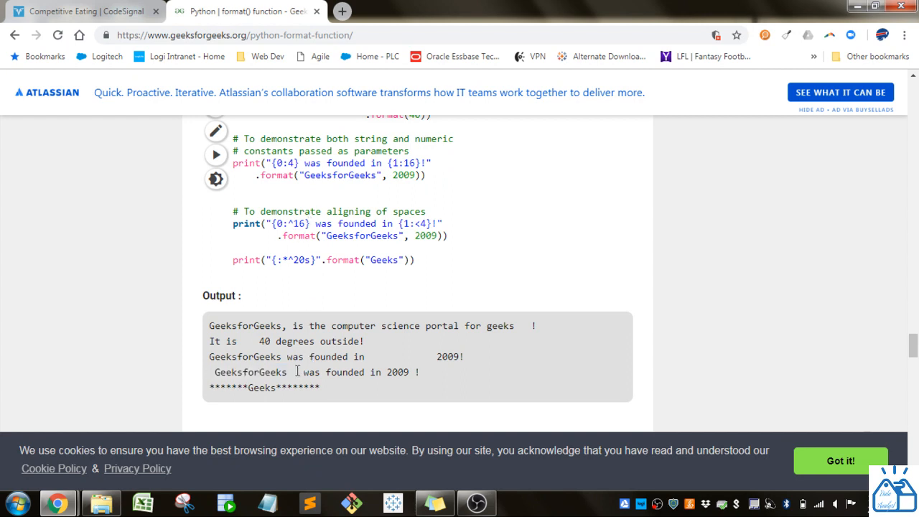
pyautogui.doubleClick(250, 371)
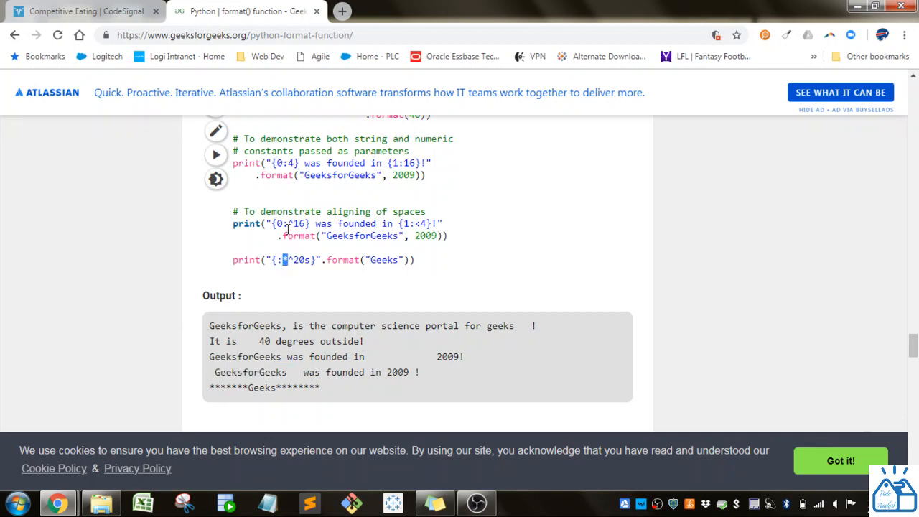
pyautogui.moveTo(210, 387)
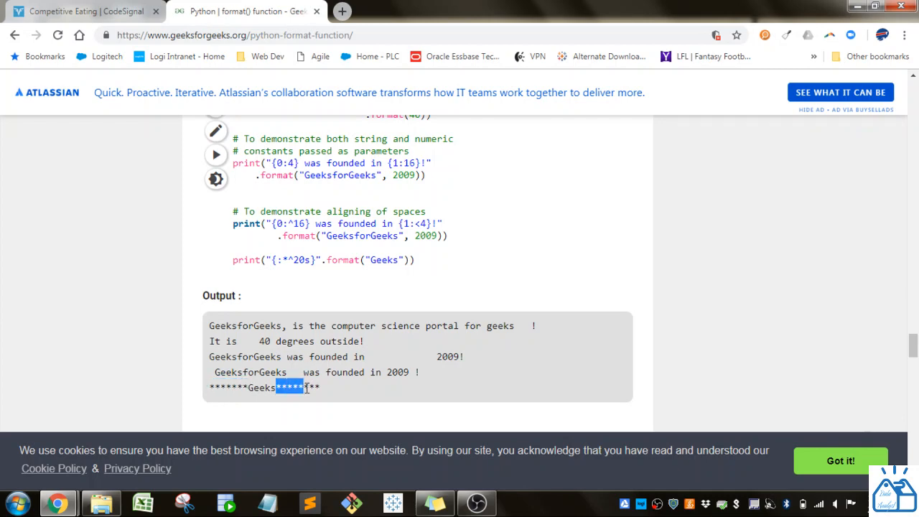
pyautogui.click(291, 259)
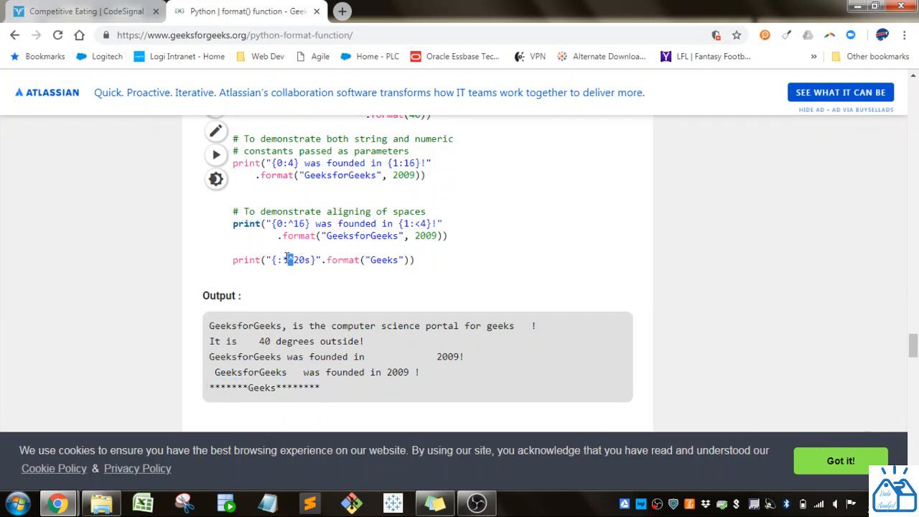
pyautogui.moveTo(293, 296)
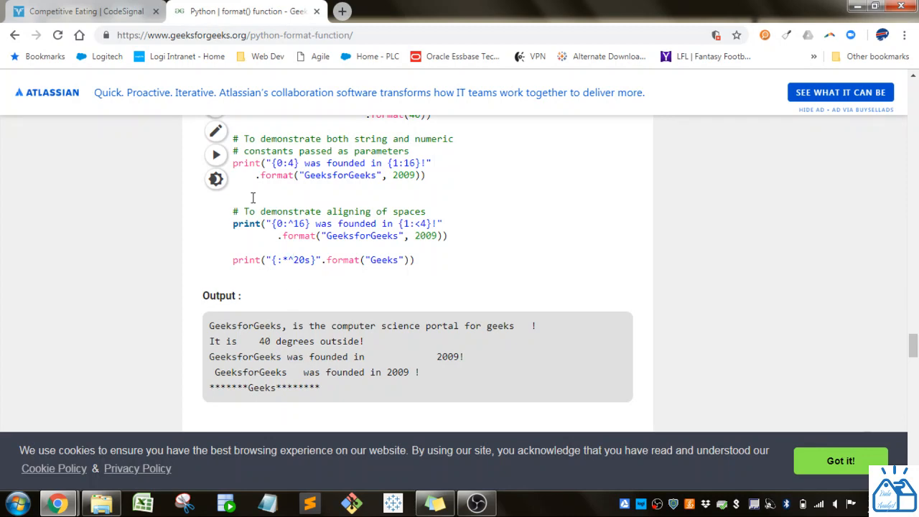
# Back in CodeSignal, review the '{:^{}.{}f}' precision placeholder and run the sample tests.
pyautogui.click(86, 10)
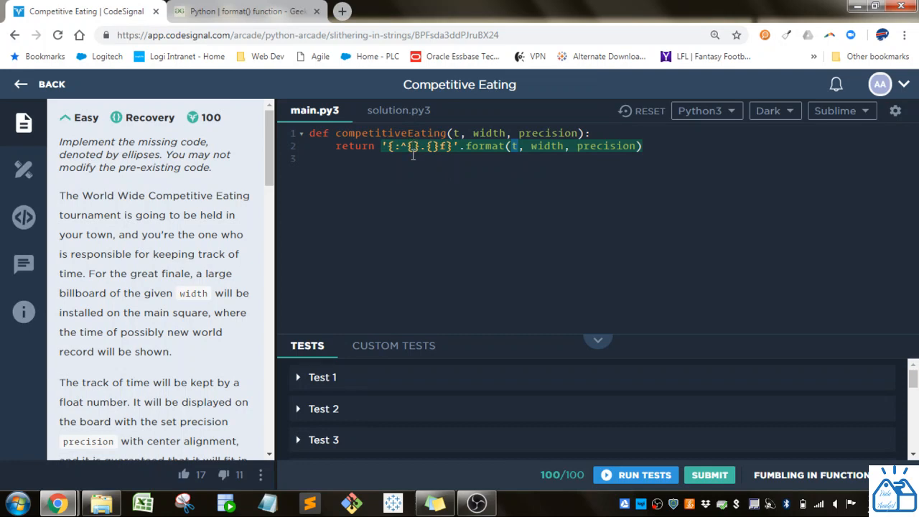
pyautogui.moveTo(501, 191)
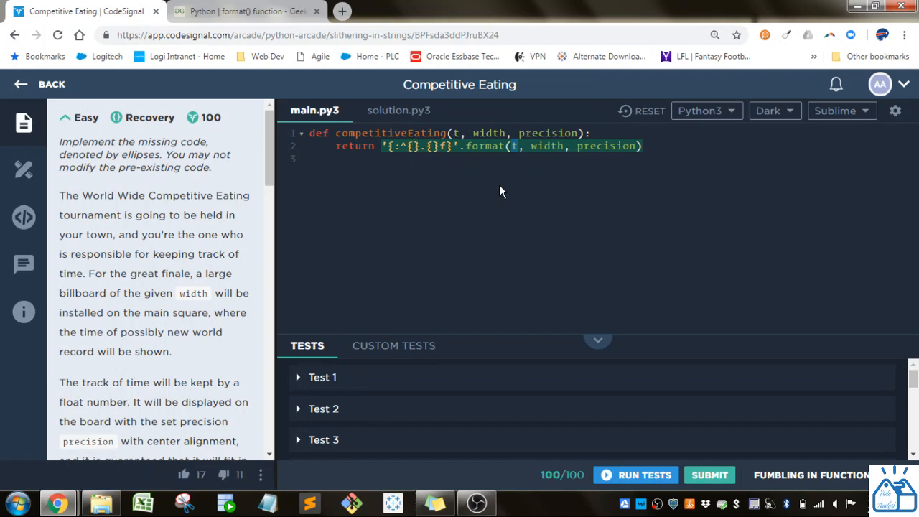
pyautogui.moveTo(538, 185)
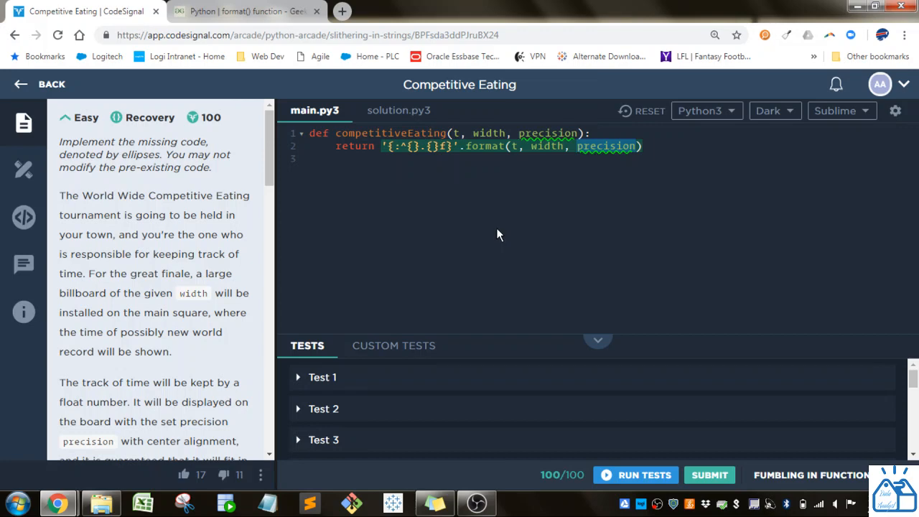
pyautogui.moveTo(410, 196)
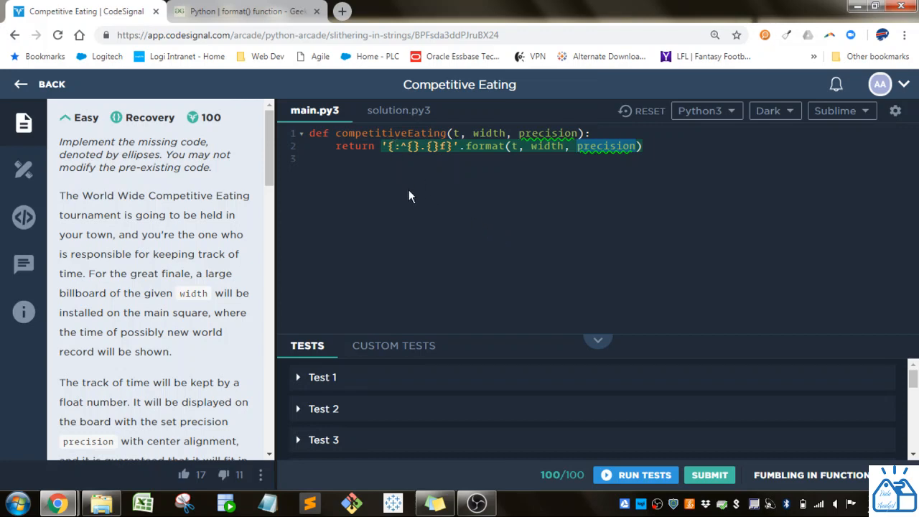
pyautogui.moveTo(415, 164)
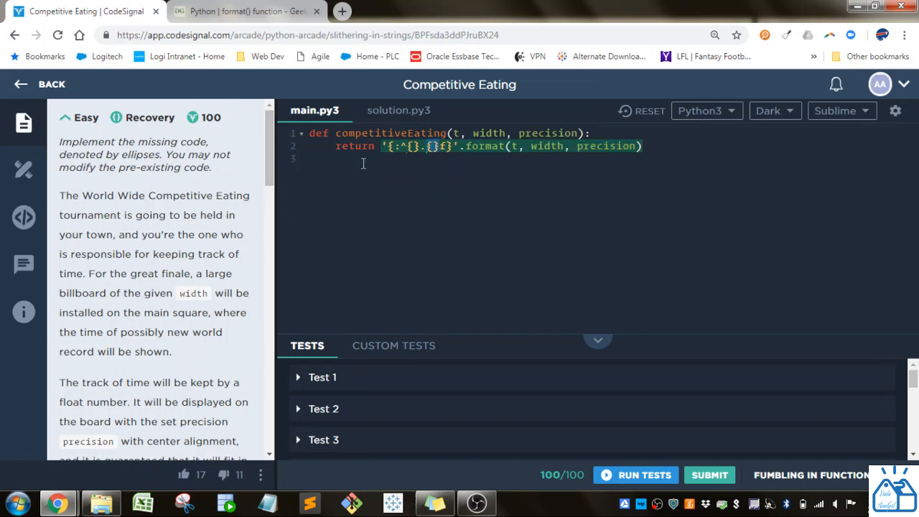
pyautogui.doubleClick(547, 133)
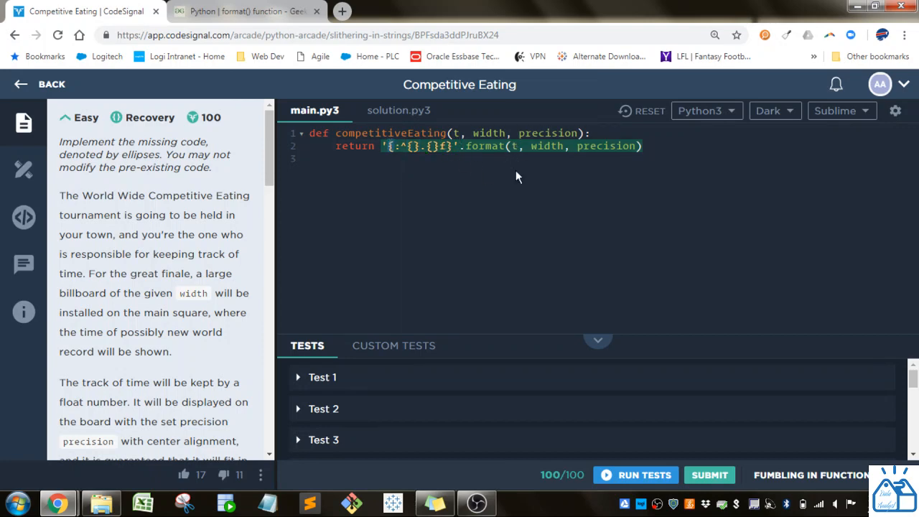
pyautogui.click(634, 474)
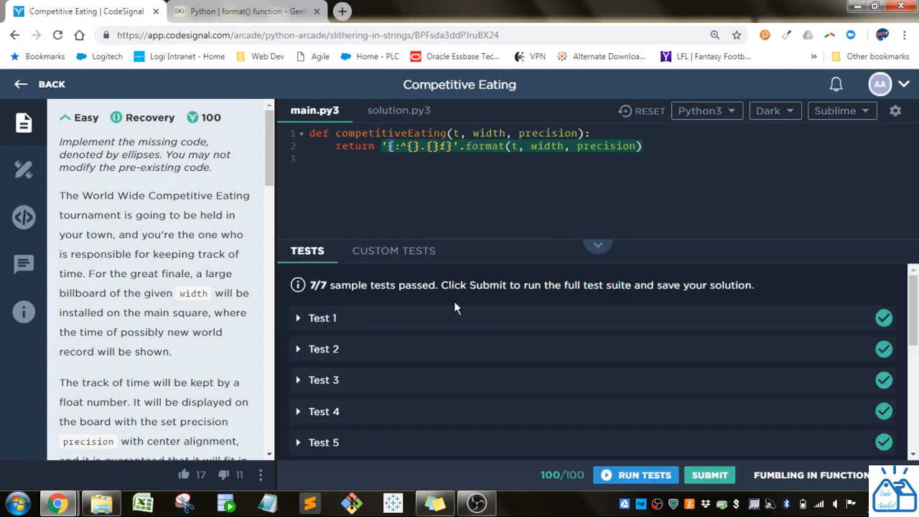
# Expand Tests 1, 2 and 4 and compare outputs against expected centered values.
pyautogui.click(322, 317)
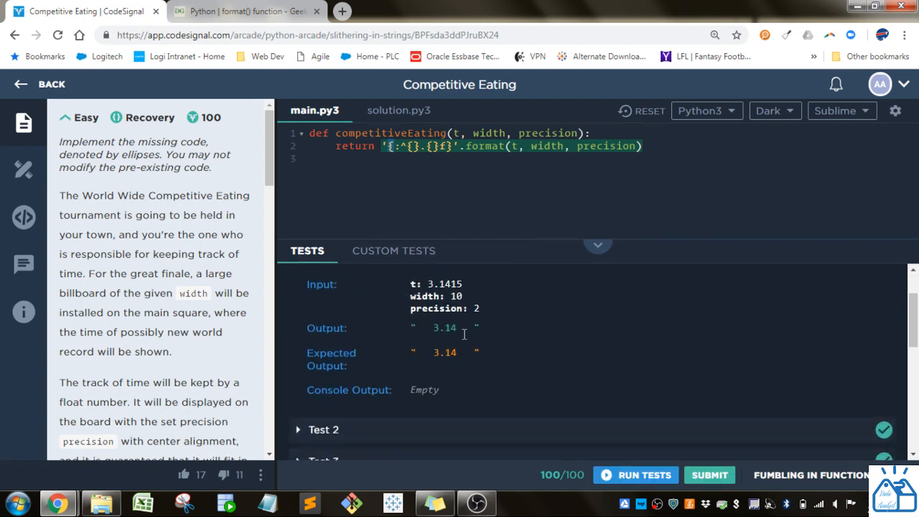
pyautogui.doubleClick(443, 327)
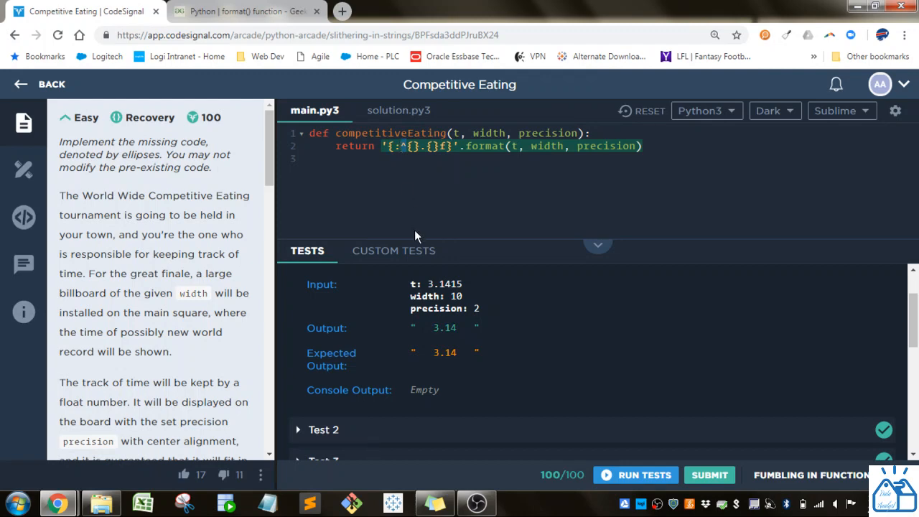
pyautogui.scroll(-3)
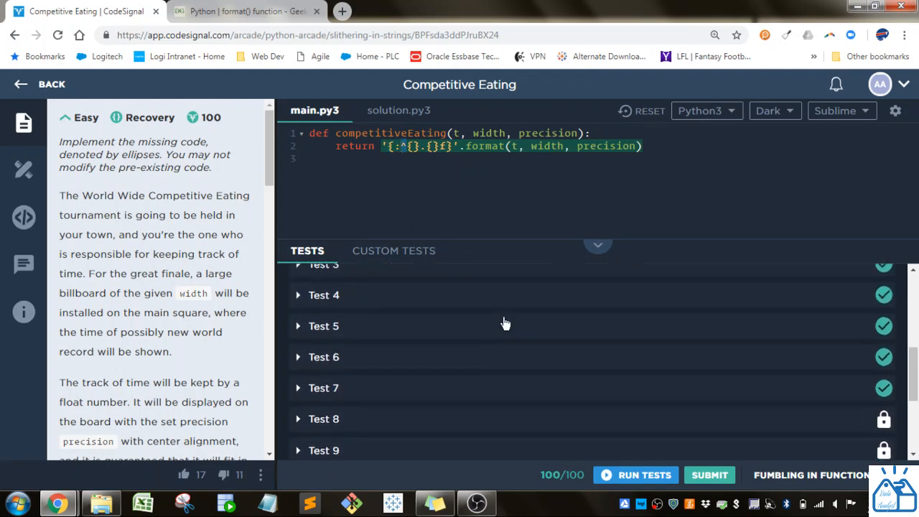
pyautogui.click(323, 281)
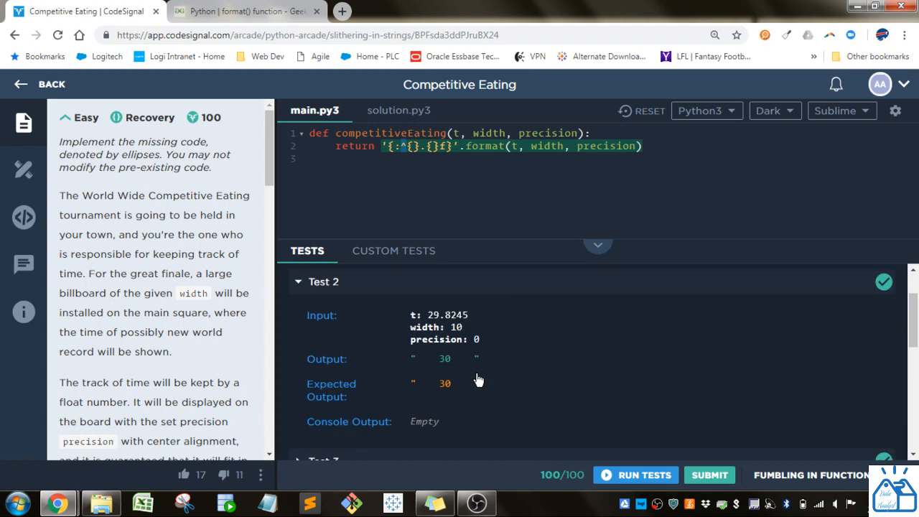
pyautogui.scroll(-3)
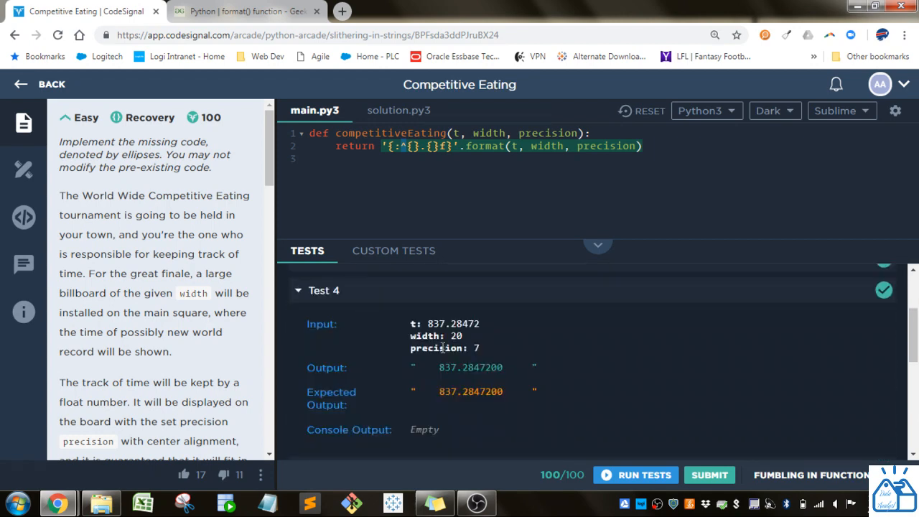
pyautogui.moveTo(495, 353)
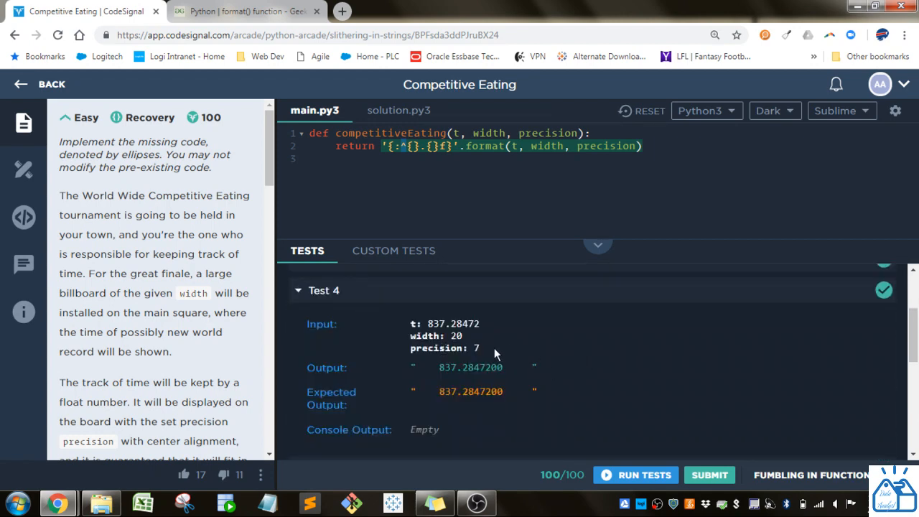
pyautogui.doubleClick(475, 347)
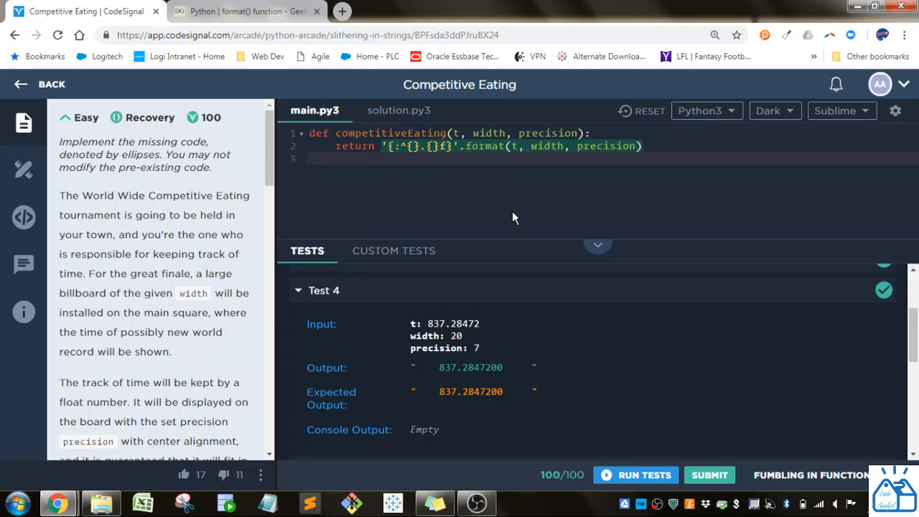
pyautogui.doubleClick(482, 145)
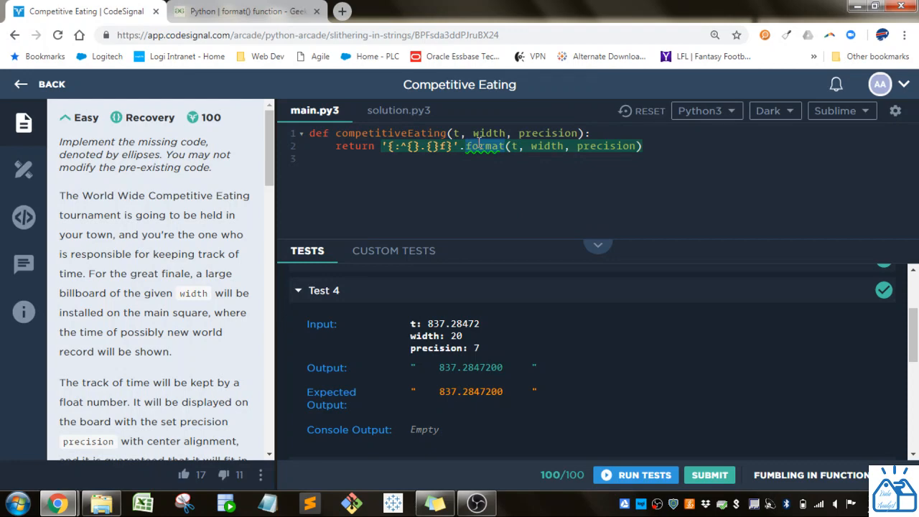